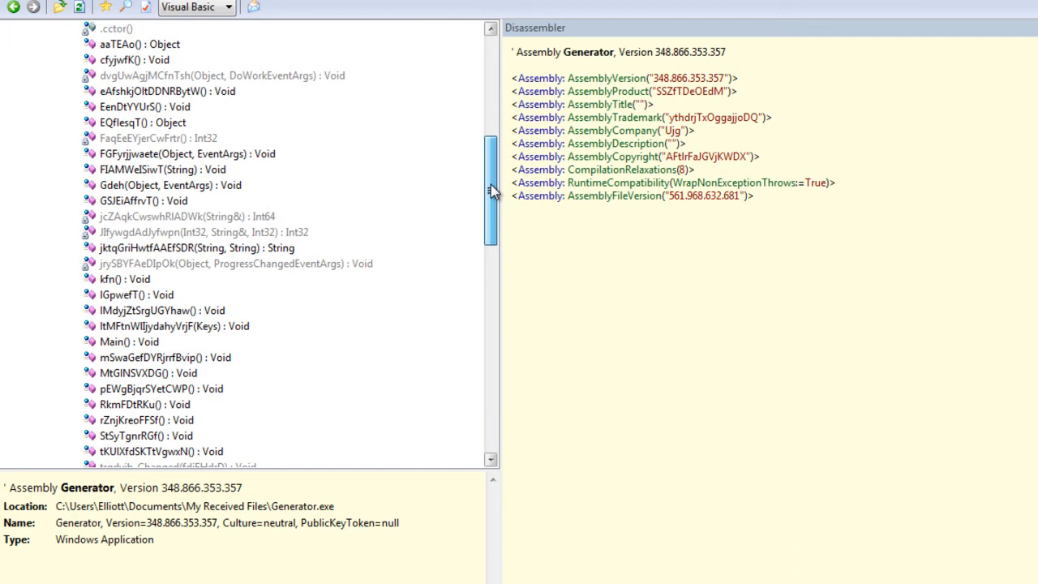
{"action": "mouse_move", "coordinate": [363, 264]}
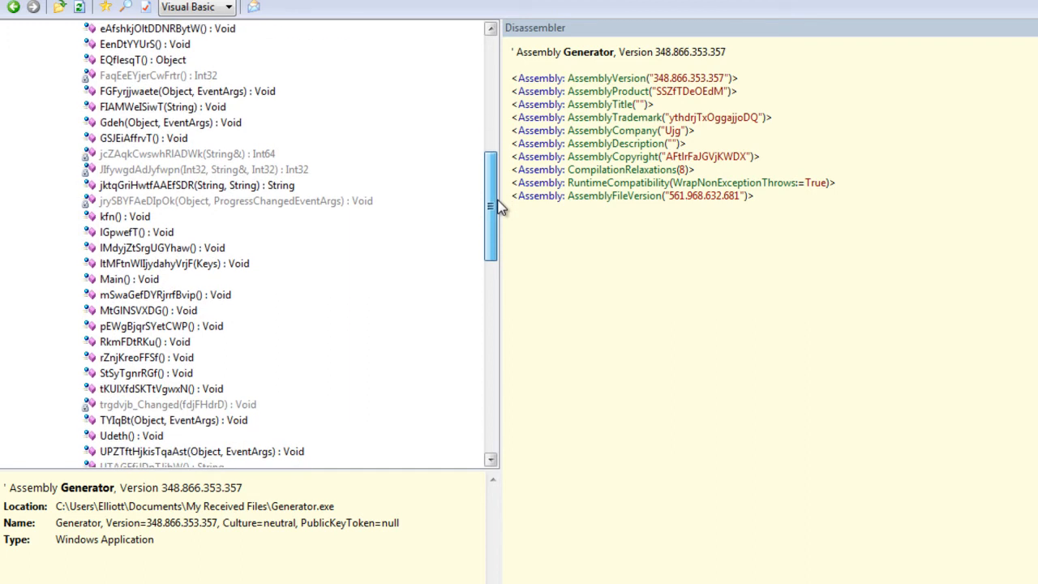
Open the .cctor() constructor and widen the Disassembler pane to show the smtp.gmail.com settings.
{"action": "scroll", "scroll_direction": "down", "scroll_amount": 3}
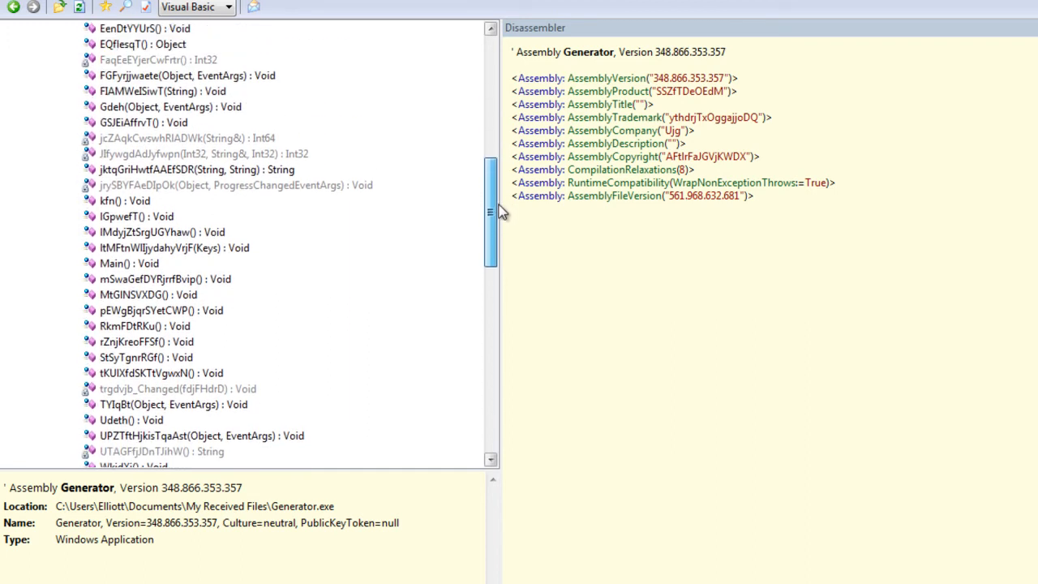
{"action": "scroll", "scroll_direction": "up", "scroll_amount": 3}
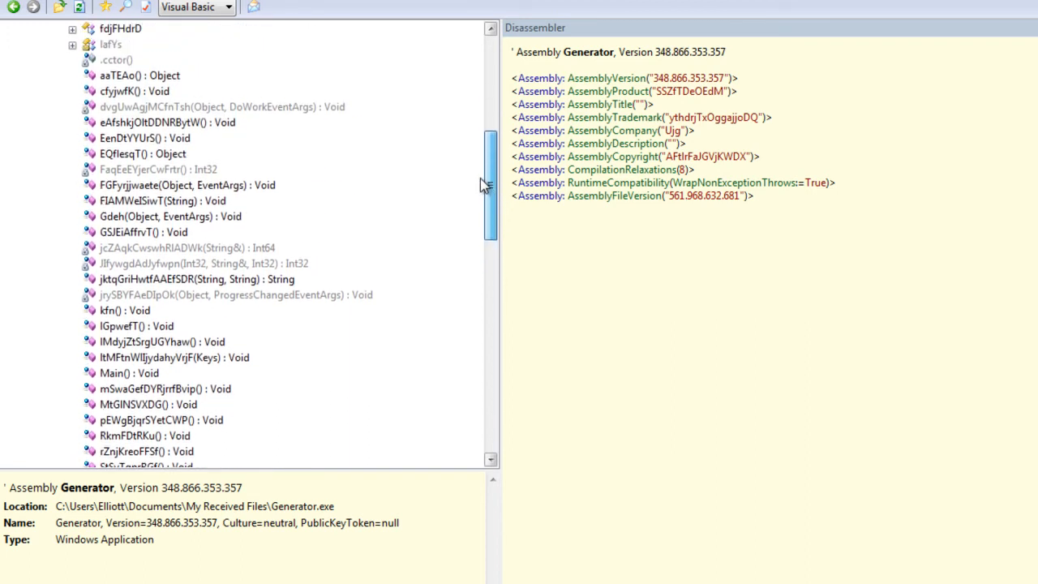
{"action": "scroll", "scroll_direction": "up", "scroll_amount": 3}
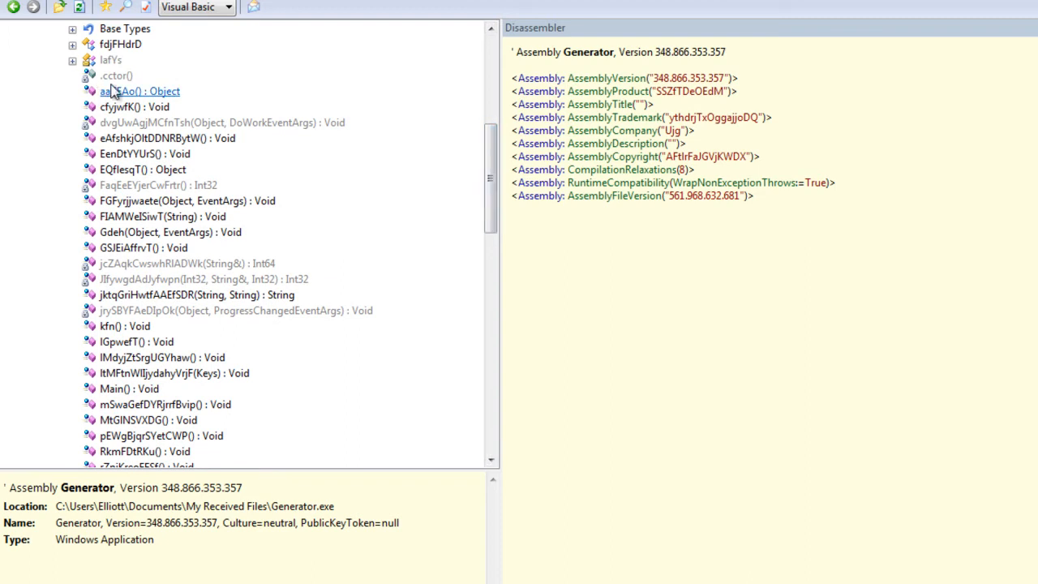
{"action": "left_click", "coordinate": [116, 76]}
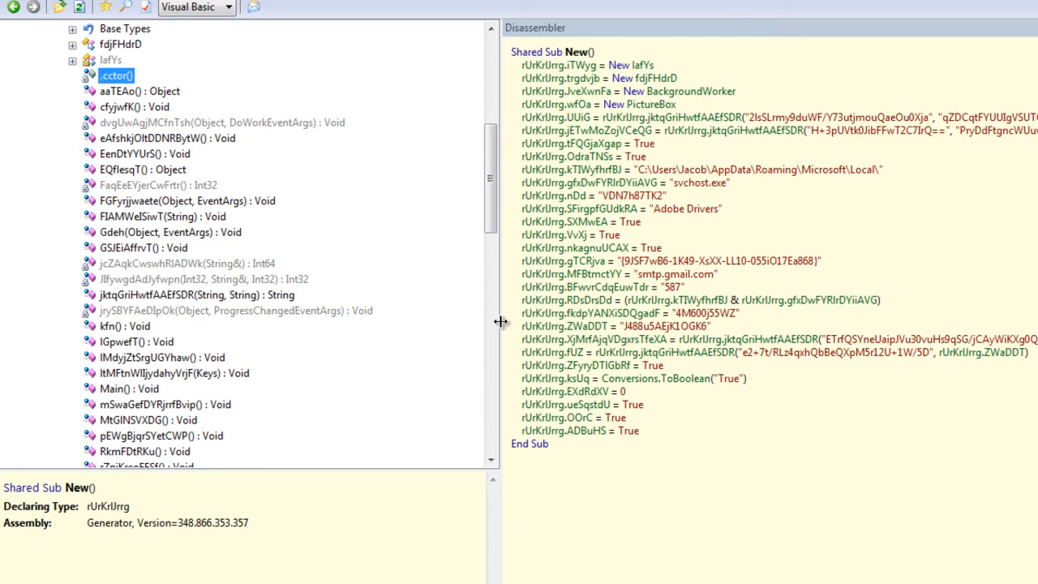
{"action": "left_click_drag", "start_coordinate": [500, 322], "coordinate": [435, 344]}
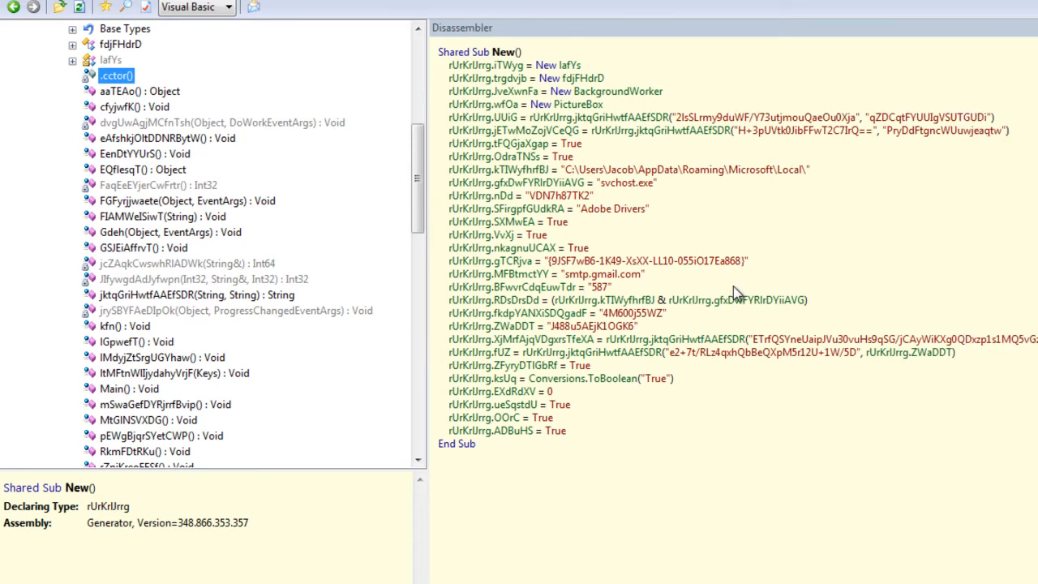
{"action": "mouse_move", "coordinate": [512, 335]}
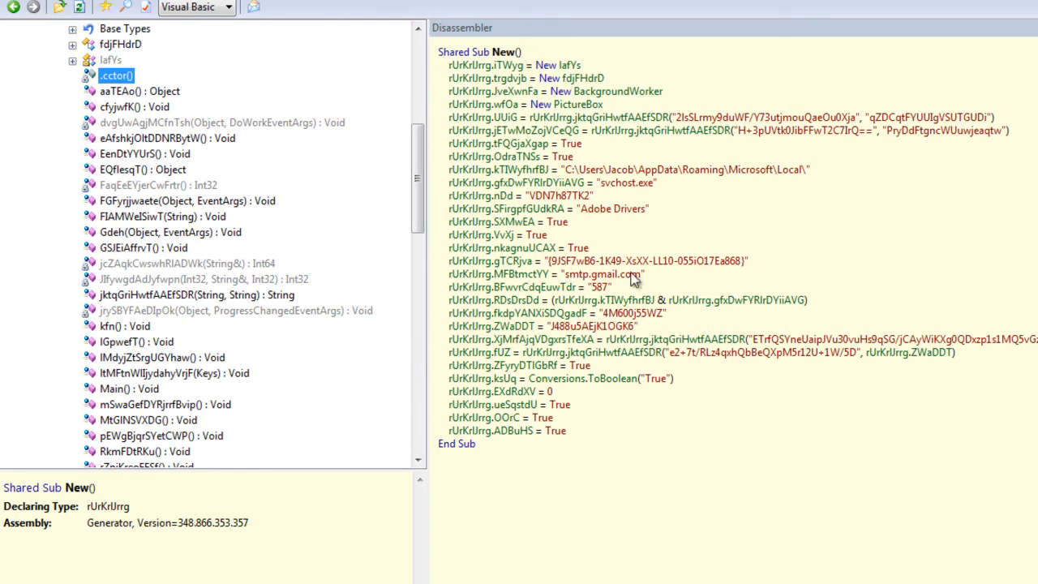
{"action": "mouse_move", "coordinate": [559, 296]}
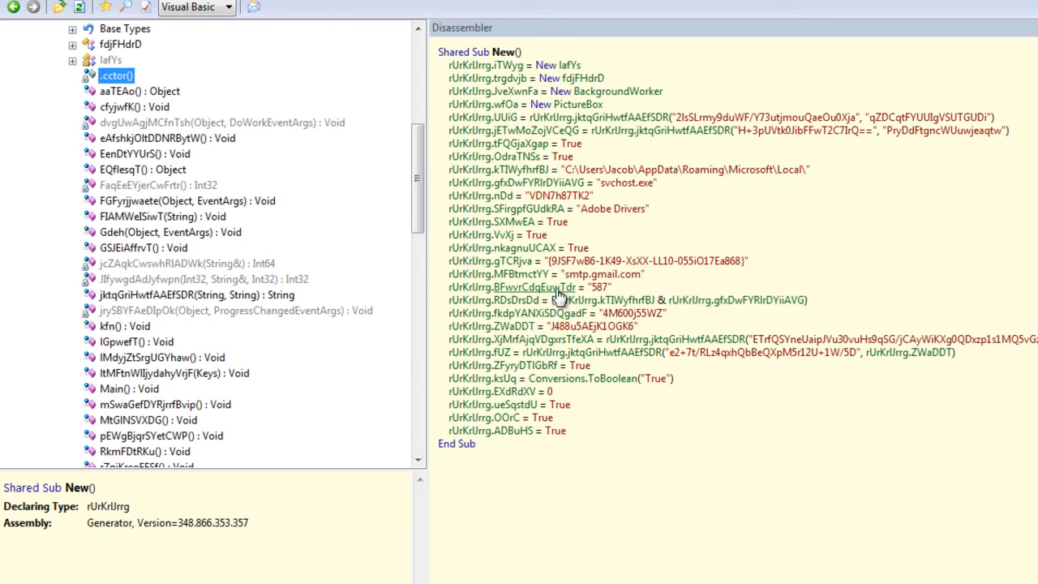
{"action": "mouse_move", "coordinate": [616, 264]}
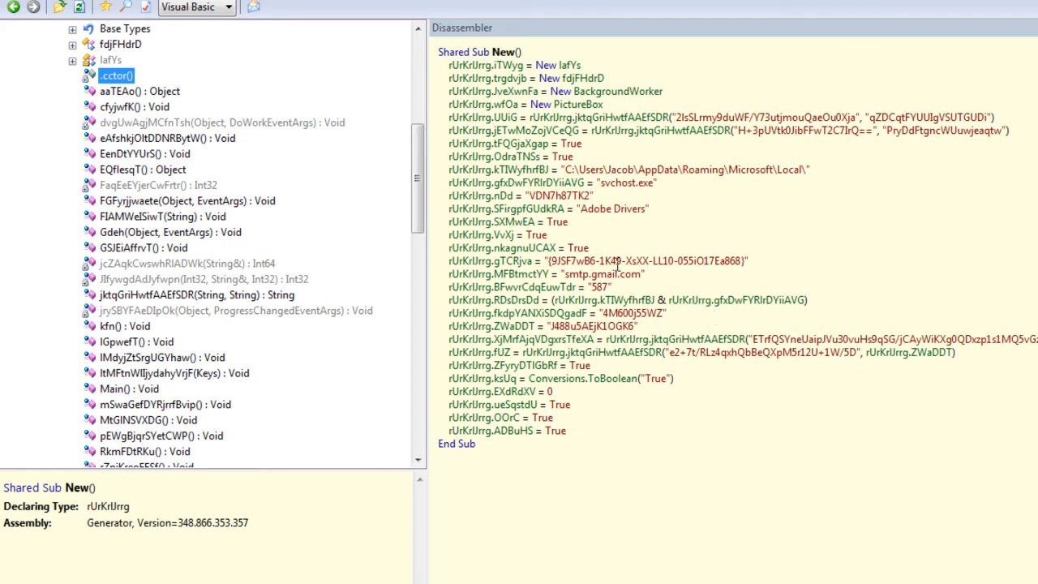
{"action": "mouse_move", "coordinate": [632, 290]}
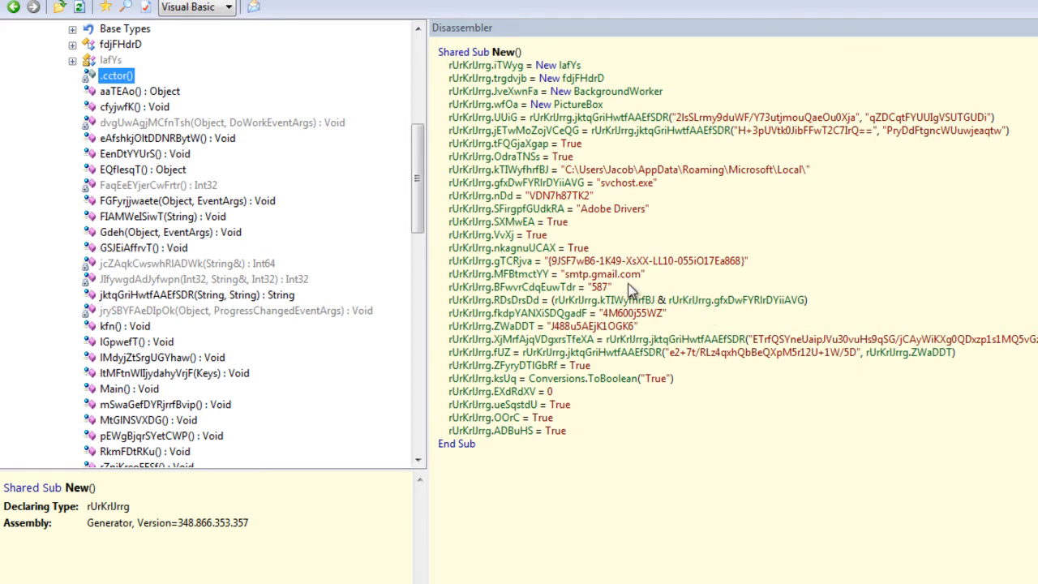
{"action": "mouse_move", "coordinate": [679, 251]}
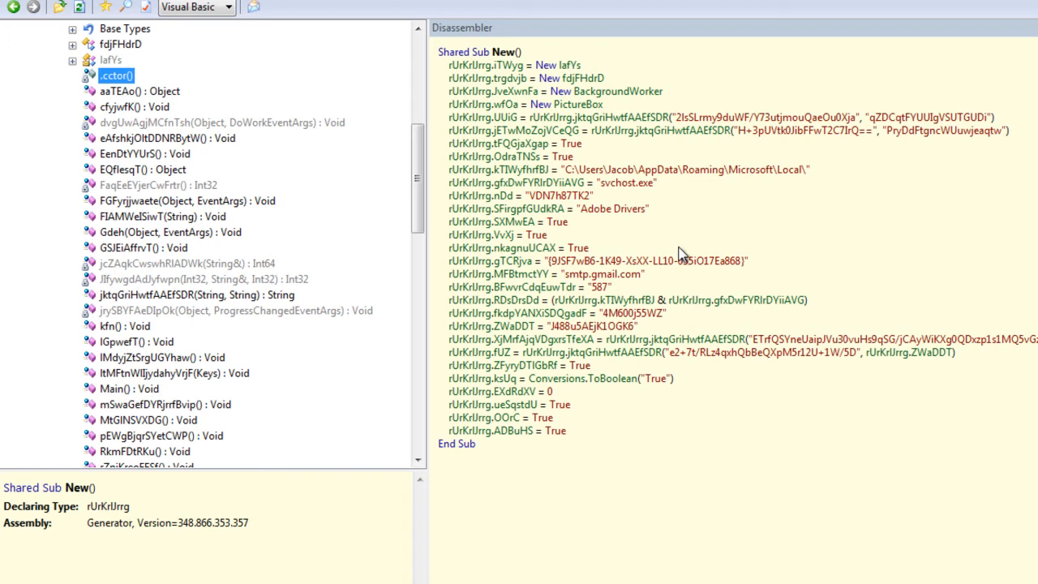
{"action": "mouse_move", "coordinate": [586, 273]}
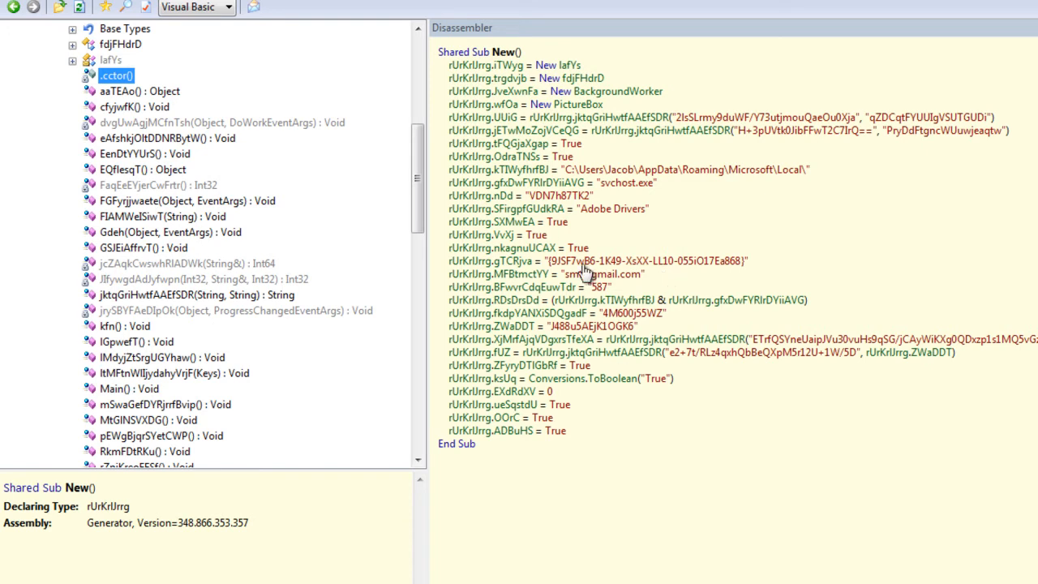
{"action": "mouse_move", "coordinate": [687, 338]}
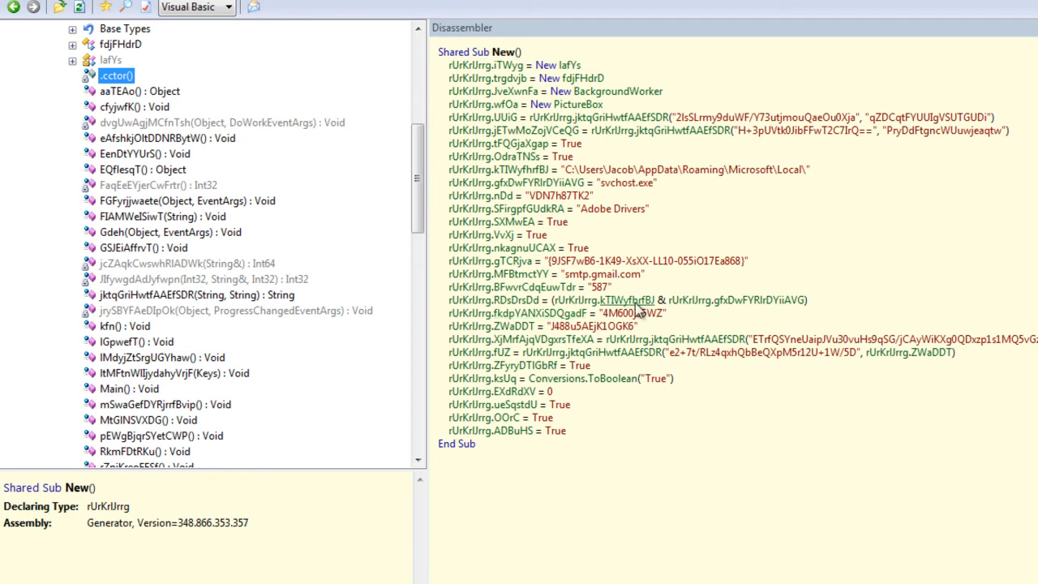
{"action": "mouse_move", "coordinate": [620, 251]}
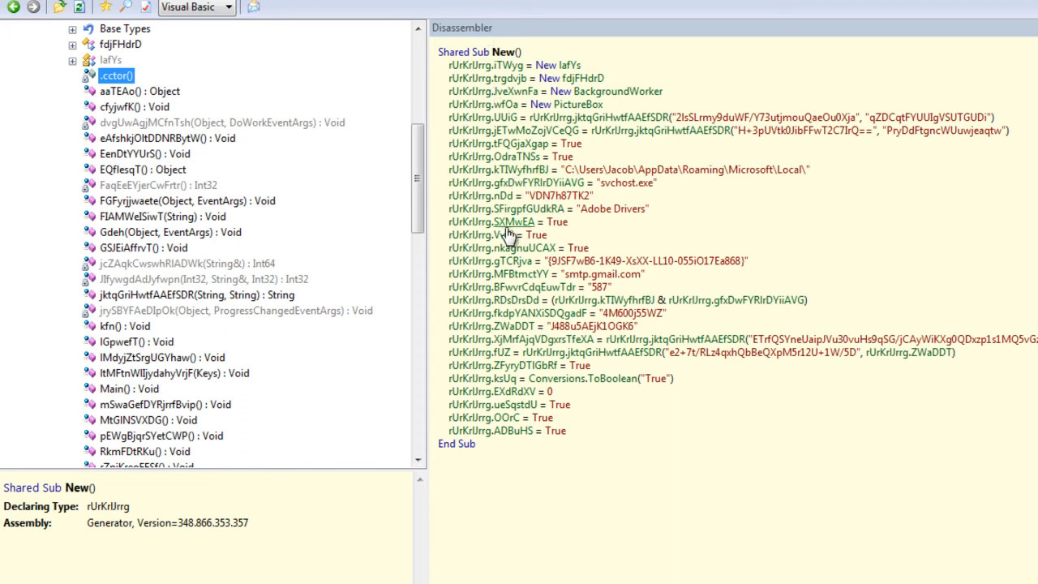
{"action": "mouse_move", "coordinate": [528, 120]}
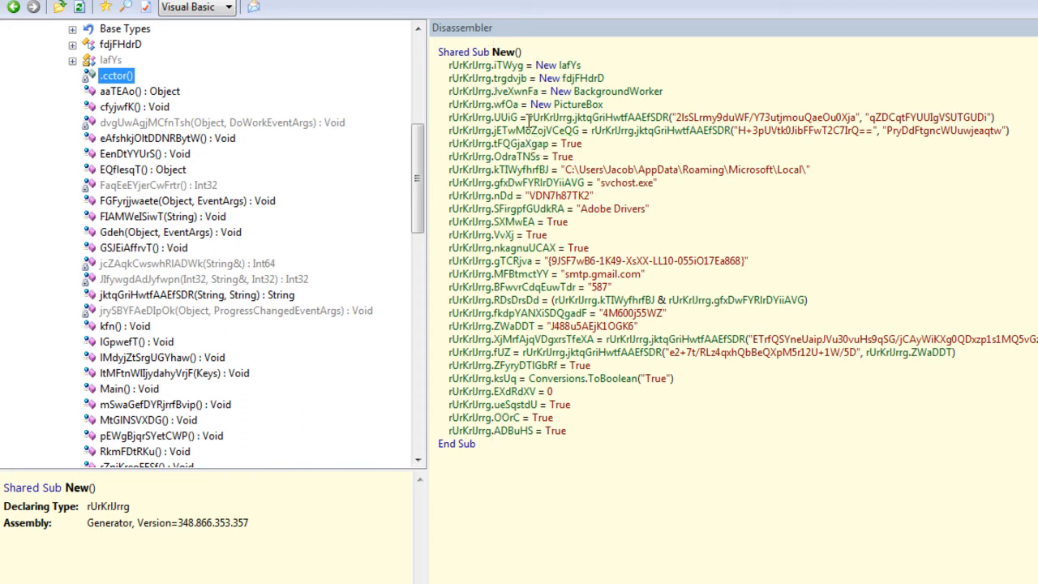
{"action": "mouse_move", "coordinate": [511, 104]}
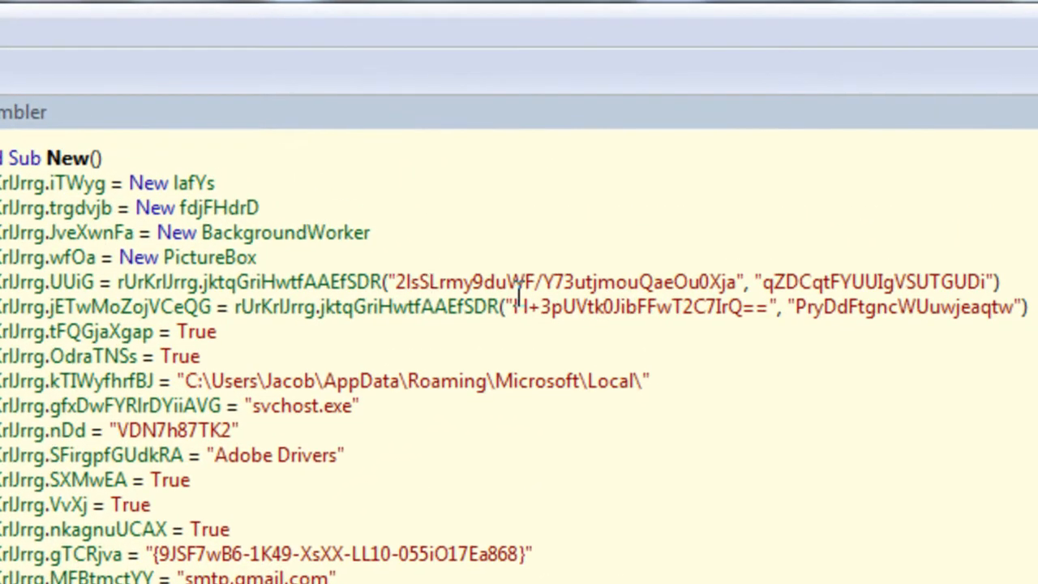
{"action": "mouse_move", "coordinate": [770, 231]}
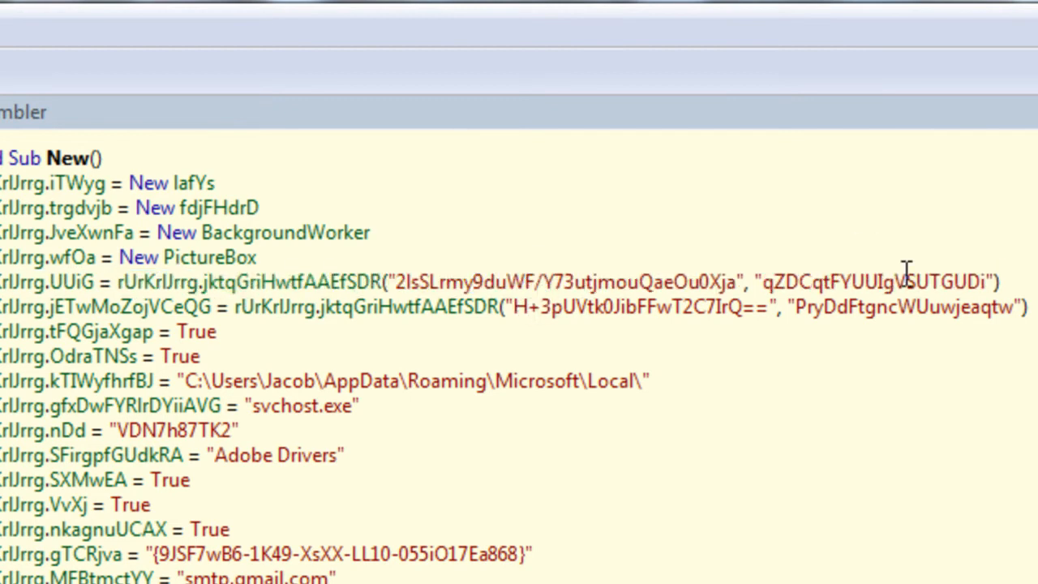
{"action": "mouse_move", "coordinate": [401, 274]}
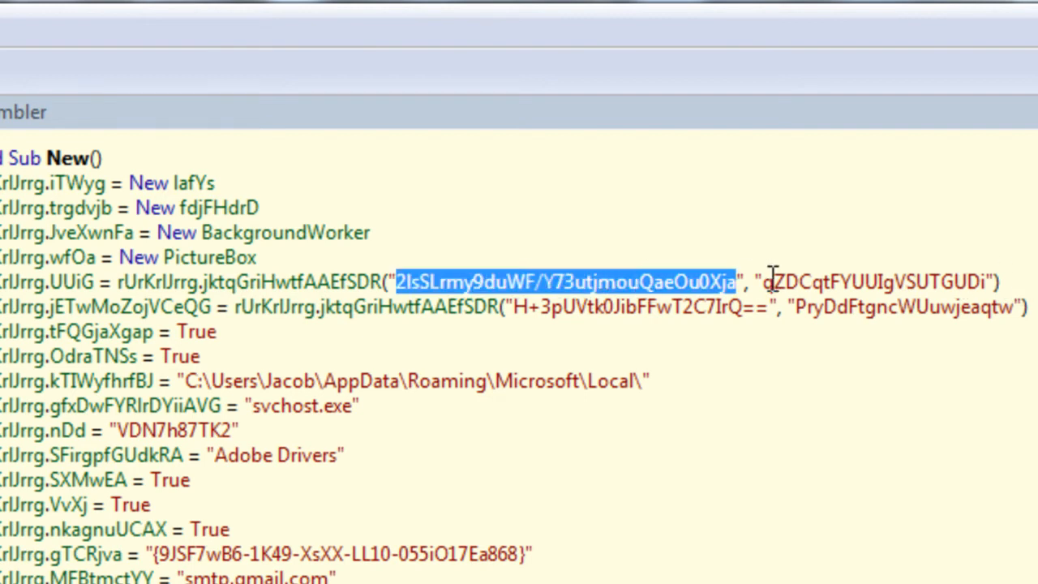
{"action": "left_click", "coordinate": [1005, 279]}
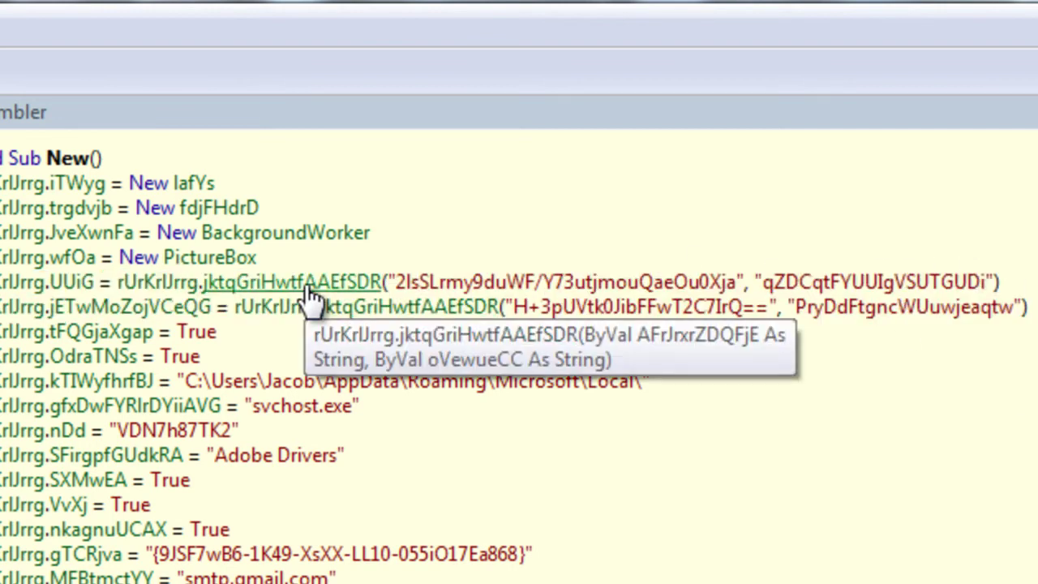
{"action": "mouse_move", "coordinate": [389, 317]}
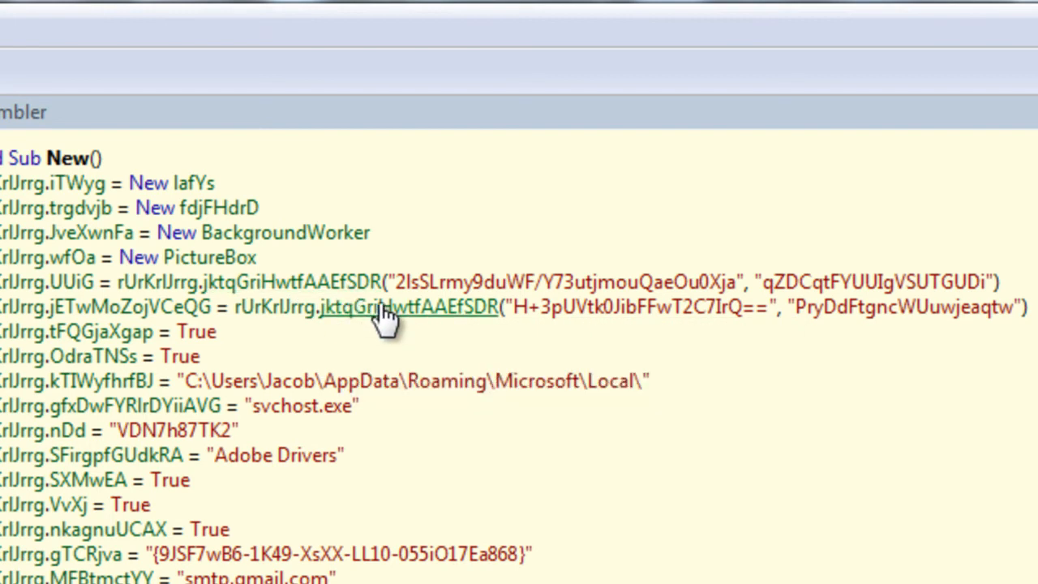
{"action": "mouse_move", "coordinate": [353, 306]}
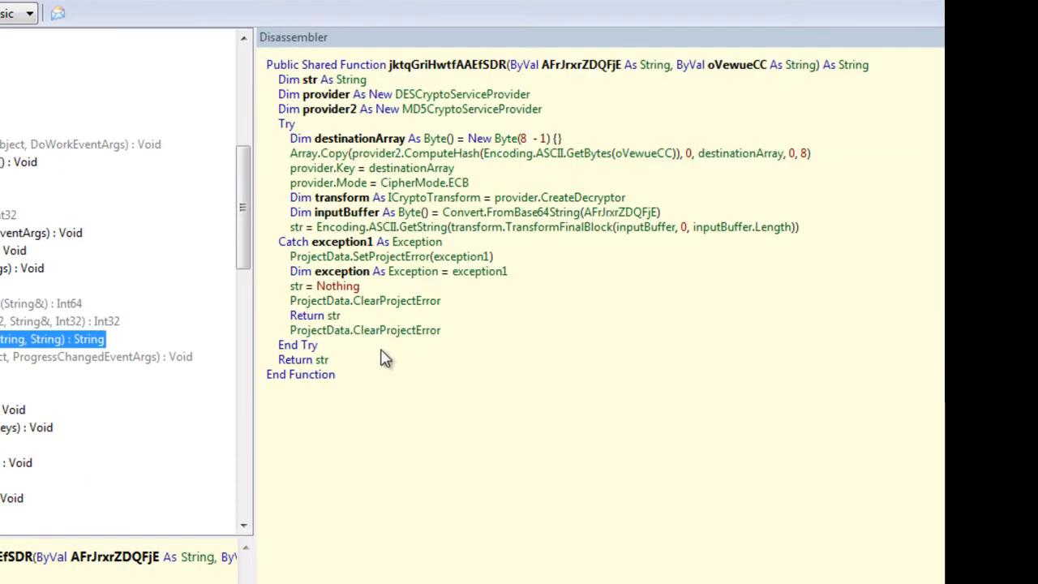
{"action": "mouse_move", "coordinate": [582, 197]}
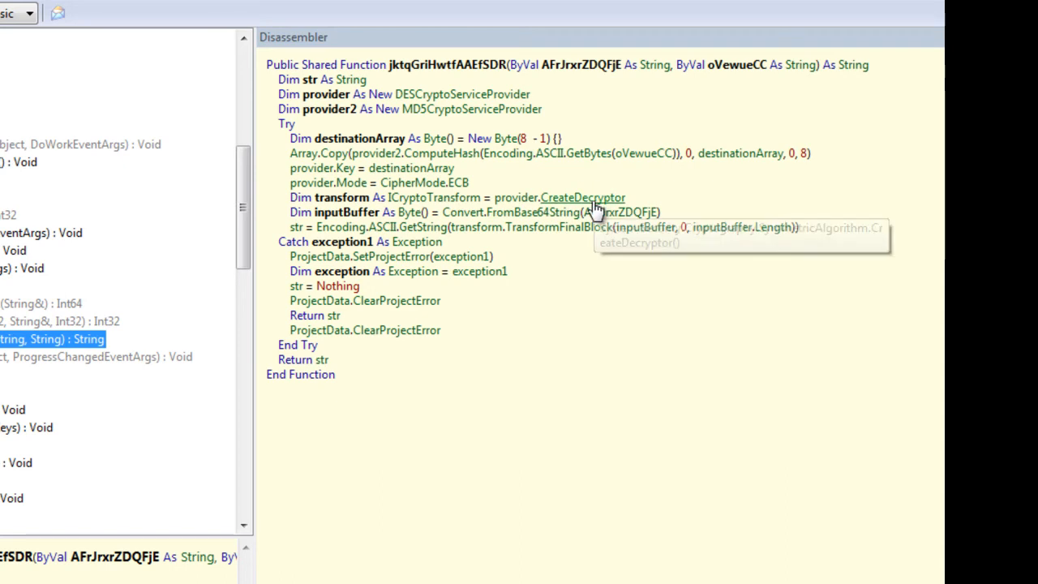
{"action": "mouse_move", "coordinate": [417, 333]}
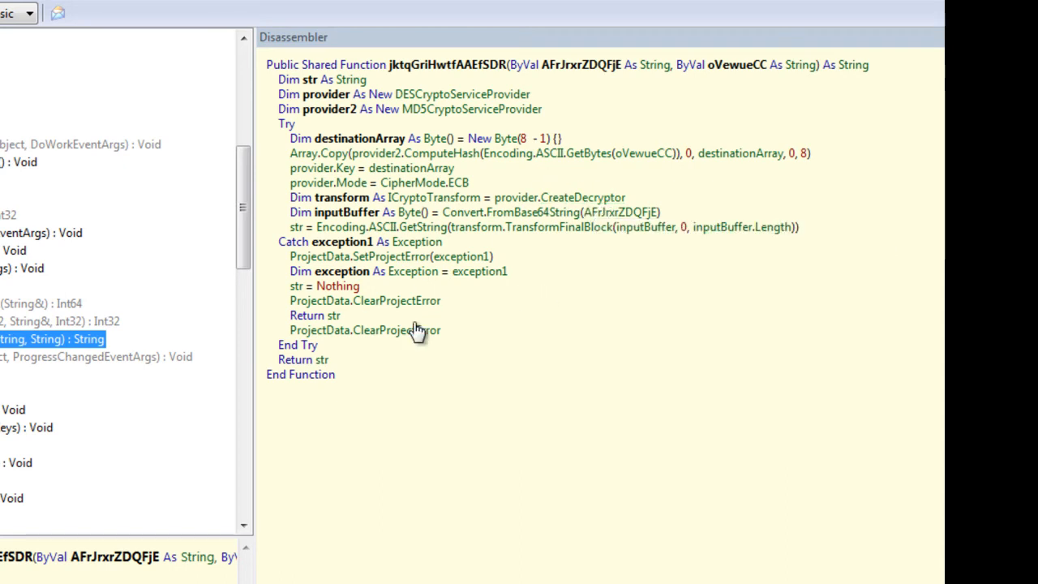
{"action": "mouse_move", "coordinate": [375, 377]}
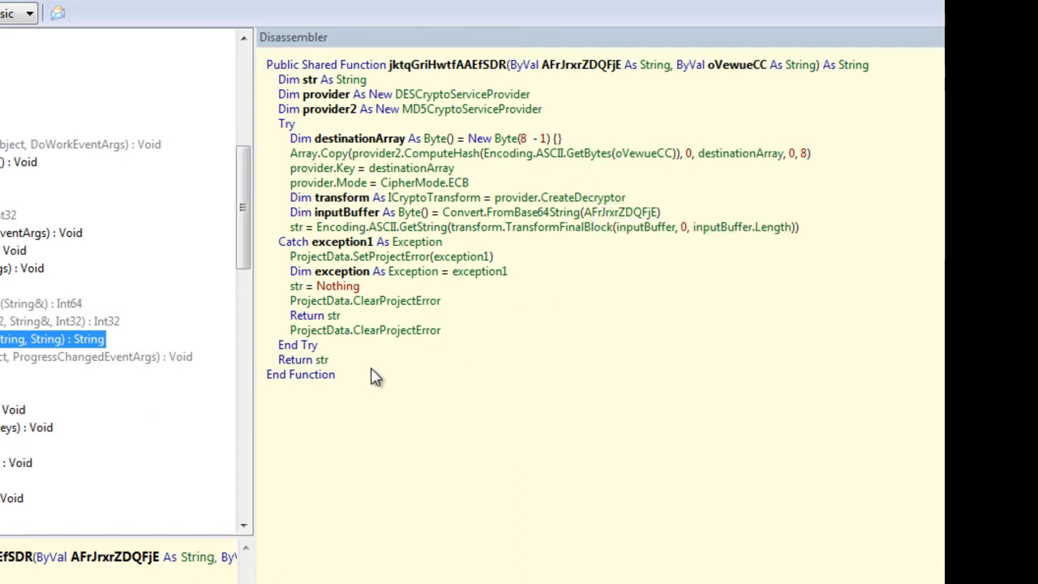
{"action": "mouse_move", "coordinate": [356, 387]}
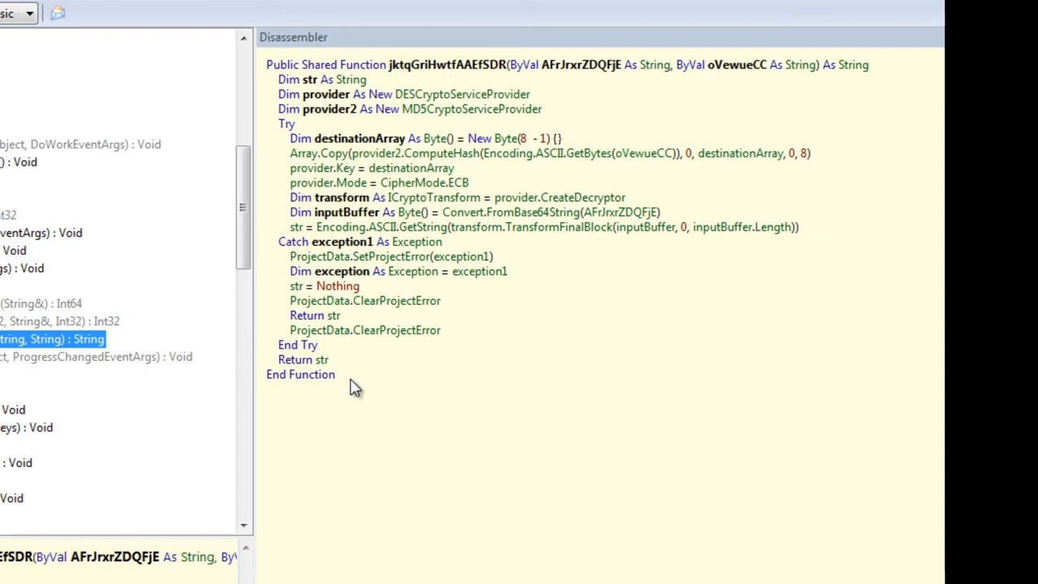
Select all of the jktqGriHwtfAAEfSDR function's decompiled code in the Disassembler.
{"action": "key", "text": "ctrl+a"}
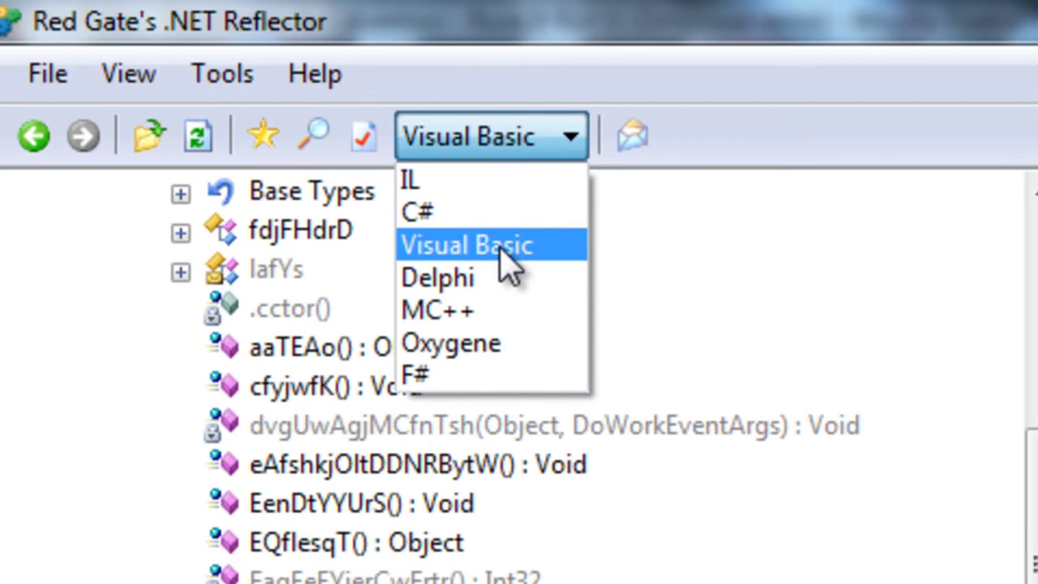
{"action": "left_click", "coordinate": [466, 244]}
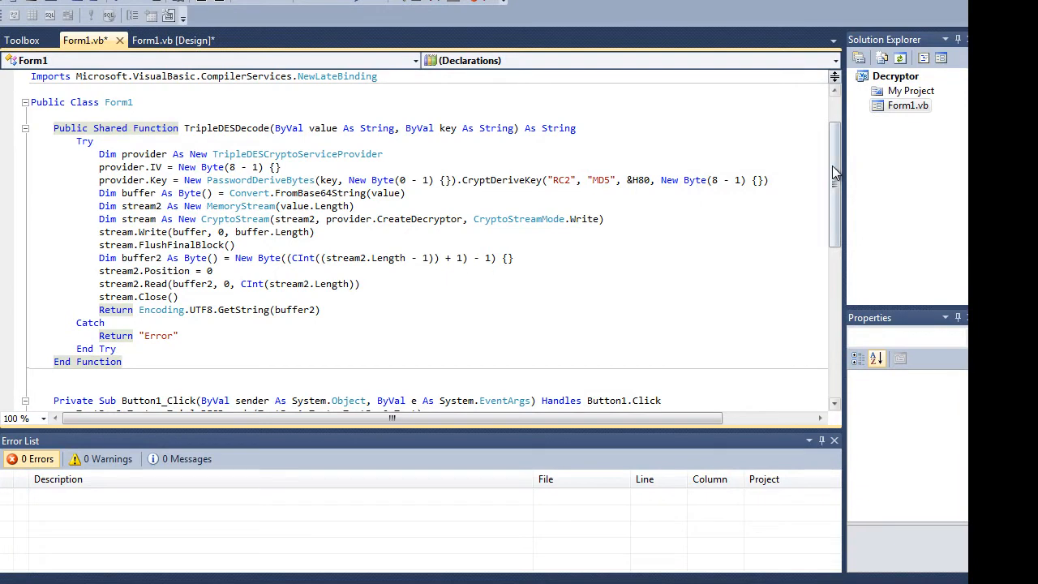
Scroll through Form1.vb to view the TripleDESDecode function code.
{"action": "scroll", "scroll_direction": "up", "scroll_amount": 3}
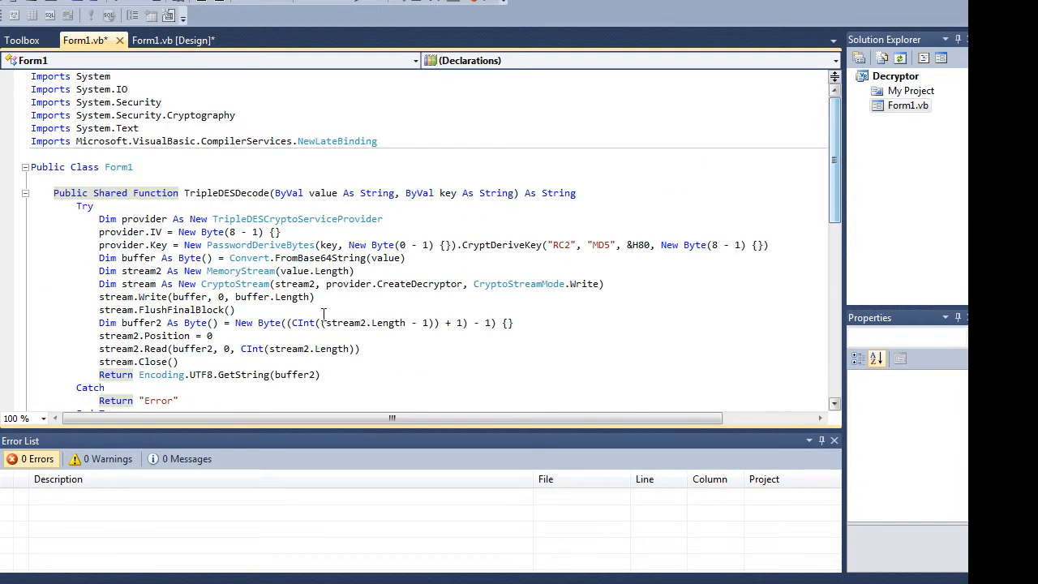
{"action": "scroll", "scroll_direction": "down", "scroll_amount": 3}
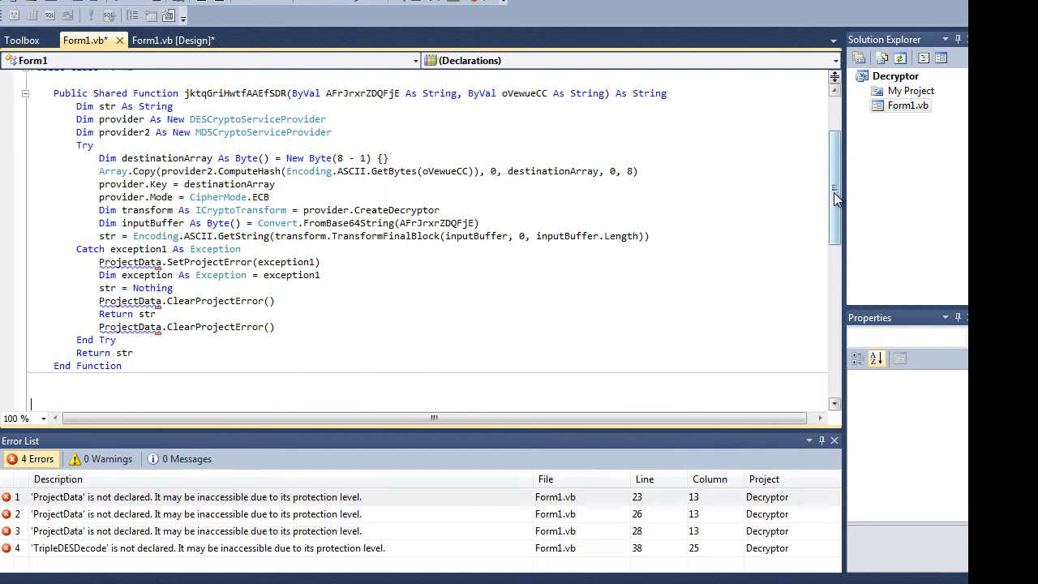
Scroll up to the ProjectData error-handling lines in the pasted decryption function.
{"action": "scroll", "scroll_direction": "up", "scroll_amount": 3}
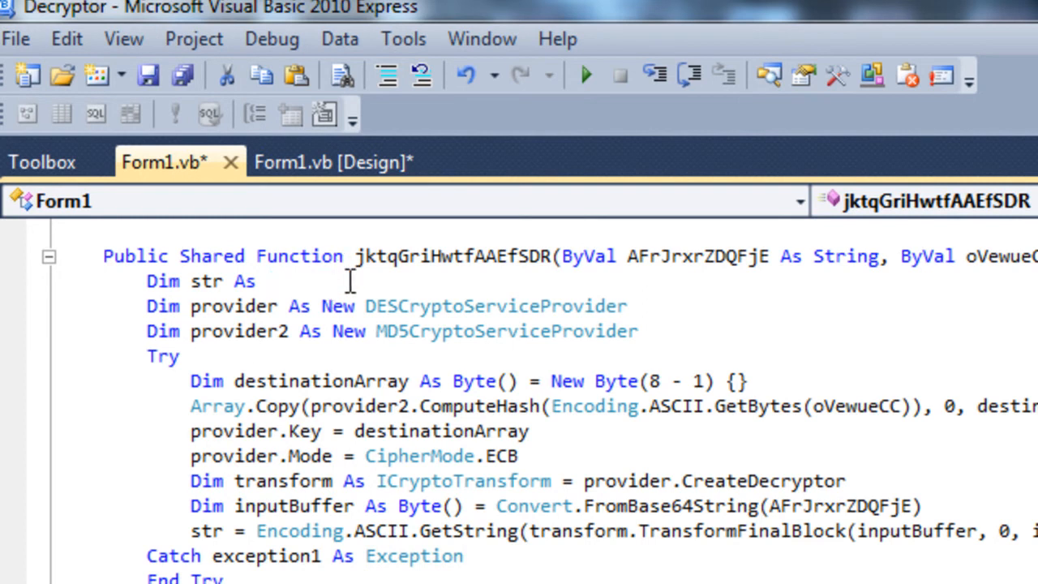
Declare str As String with an empty-string initializer.
{"action": "type", "text": "String ="}
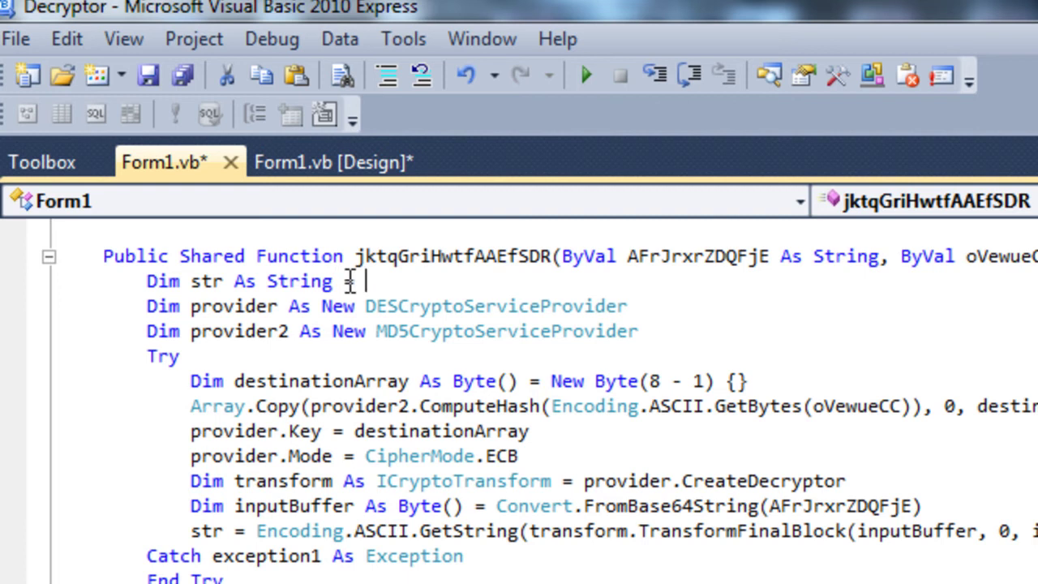
{"action": "type", "text": "\""}
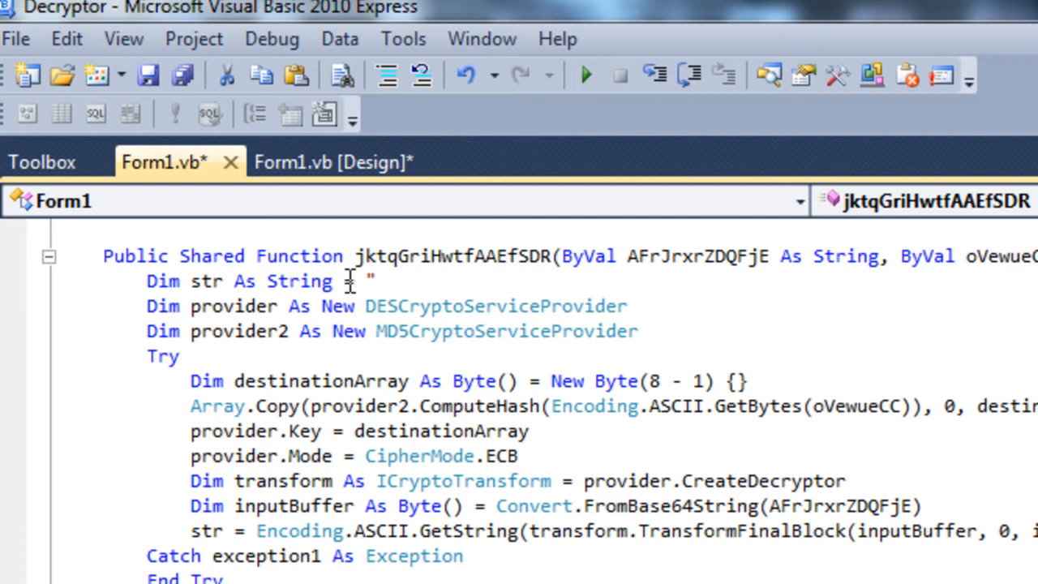
{"action": "type", "text": "1"}
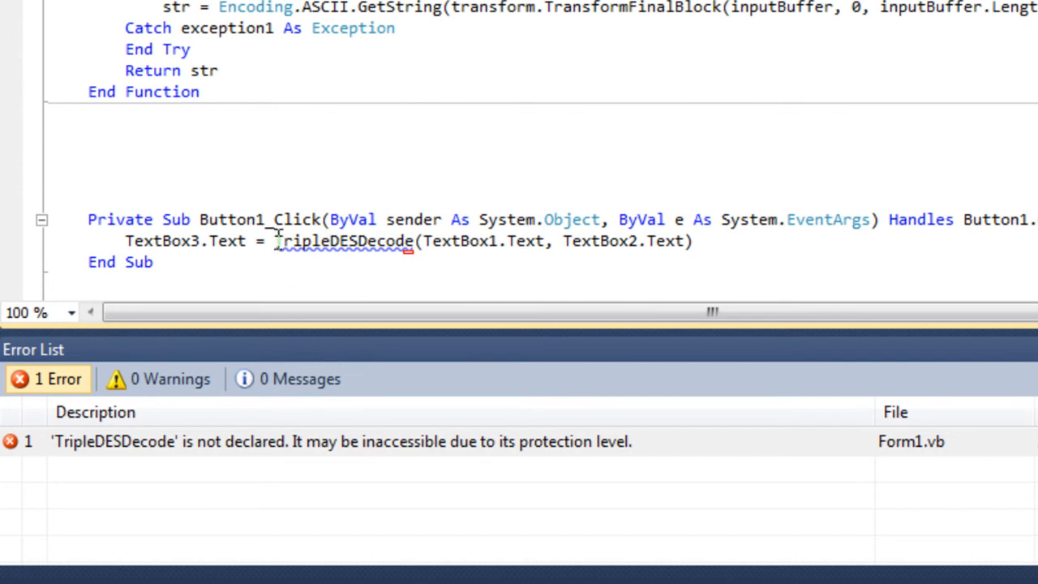
Replace the TripleDESDecode call in Button1_Click with jktqGriHwtfAAEfSDR.
{"action": "double_click", "coordinate": [344, 241]}
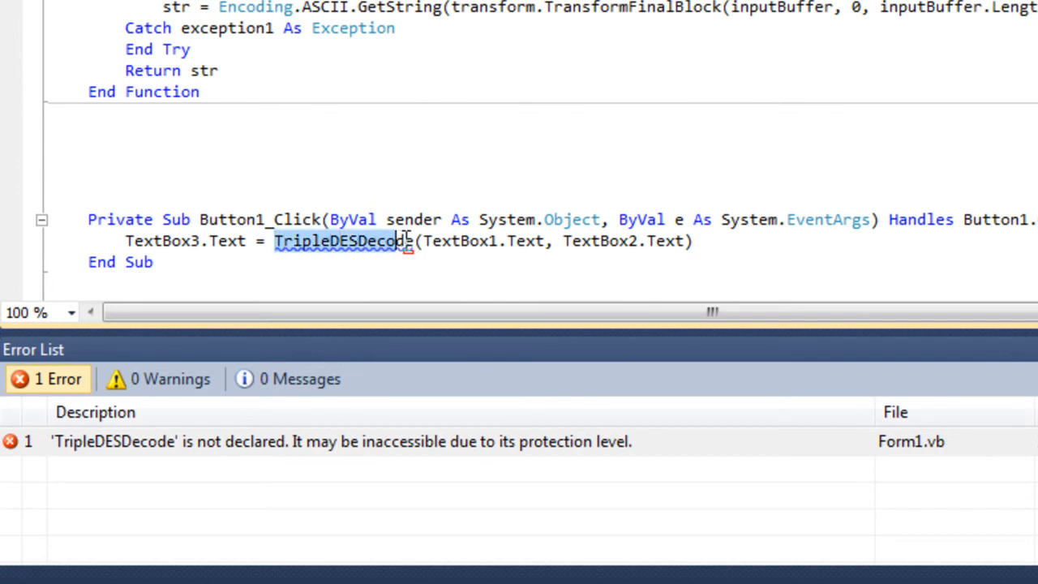
{"action": "type", "text": "jktqGriHwtfAAEfSDR"}
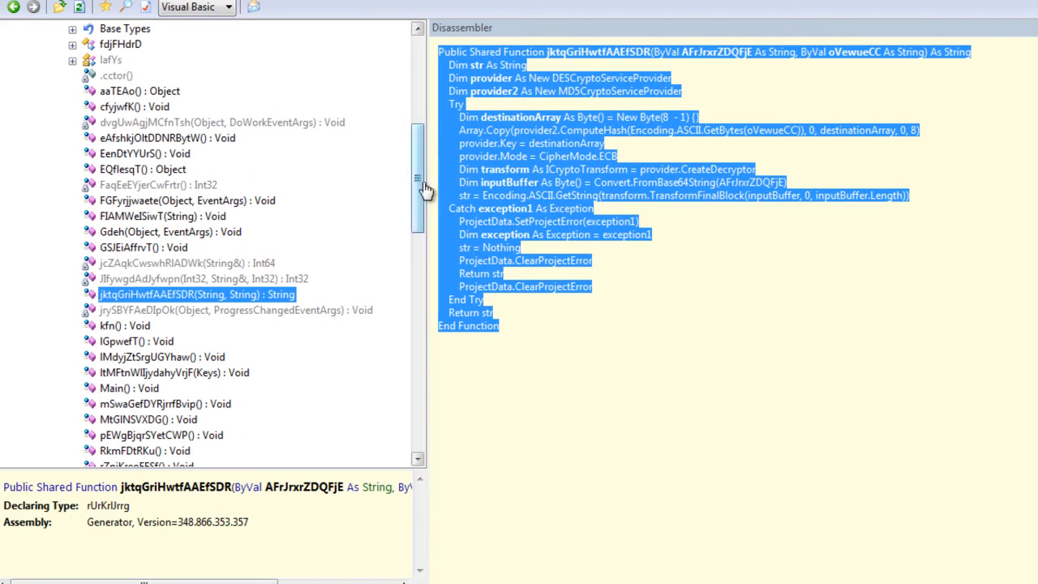
Show the .cctor constructor's encrypted strings and dismiss the Toshiba product popup.
{"action": "left_click", "coordinate": [571, 341]}
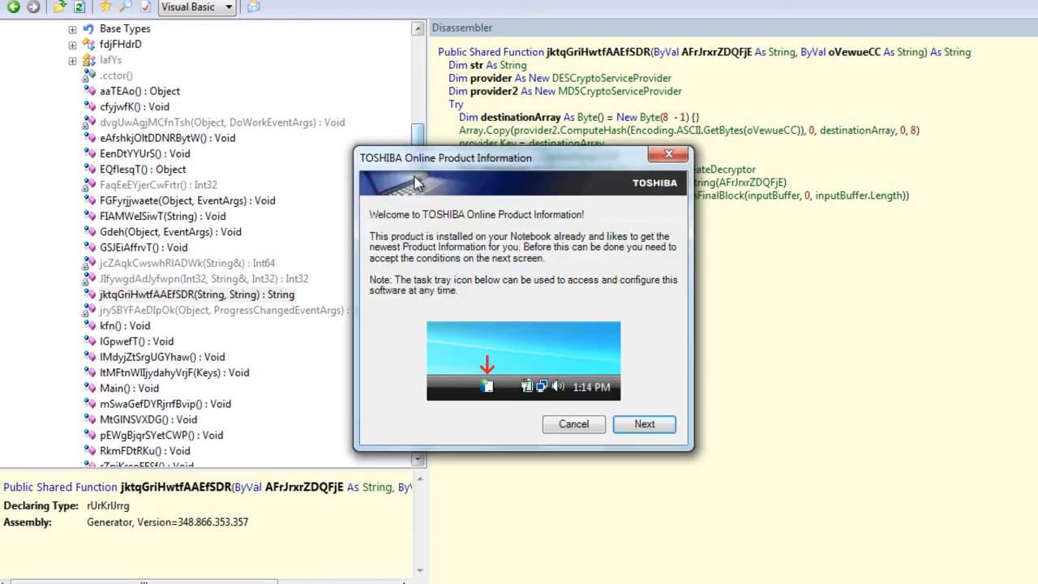
{"action": "mouse_move", "coordinate": [573, 423]}
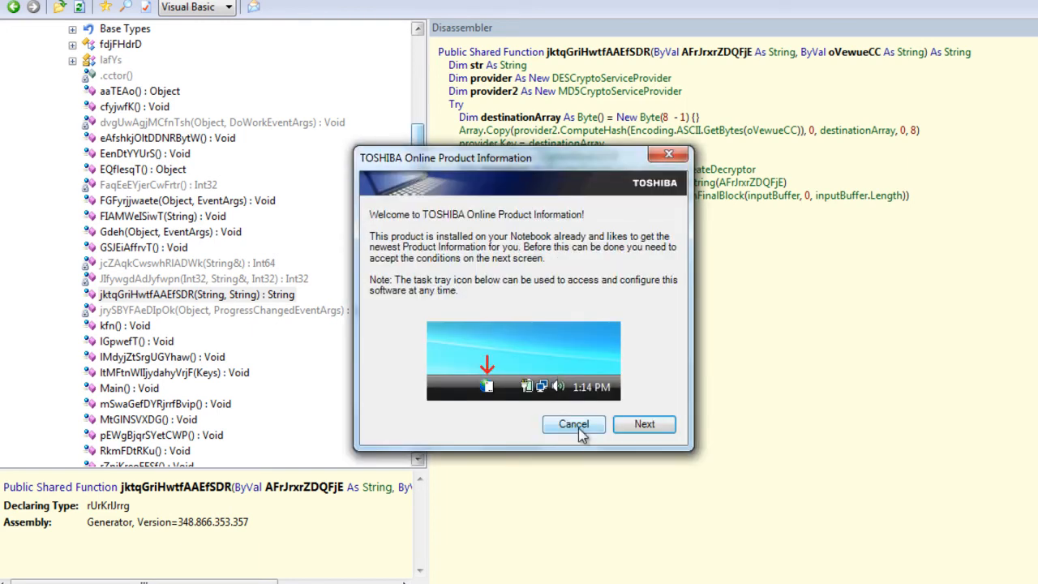
{"action": "left_click", "coordinate": [573, 424]}
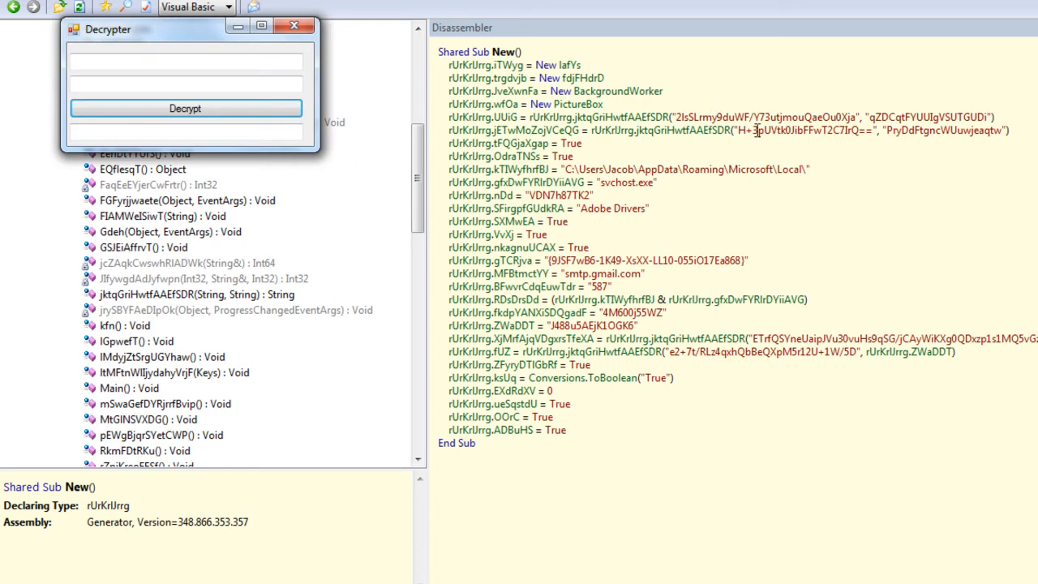
{"action": "mouse_move", "coordinate": [279, 355]}
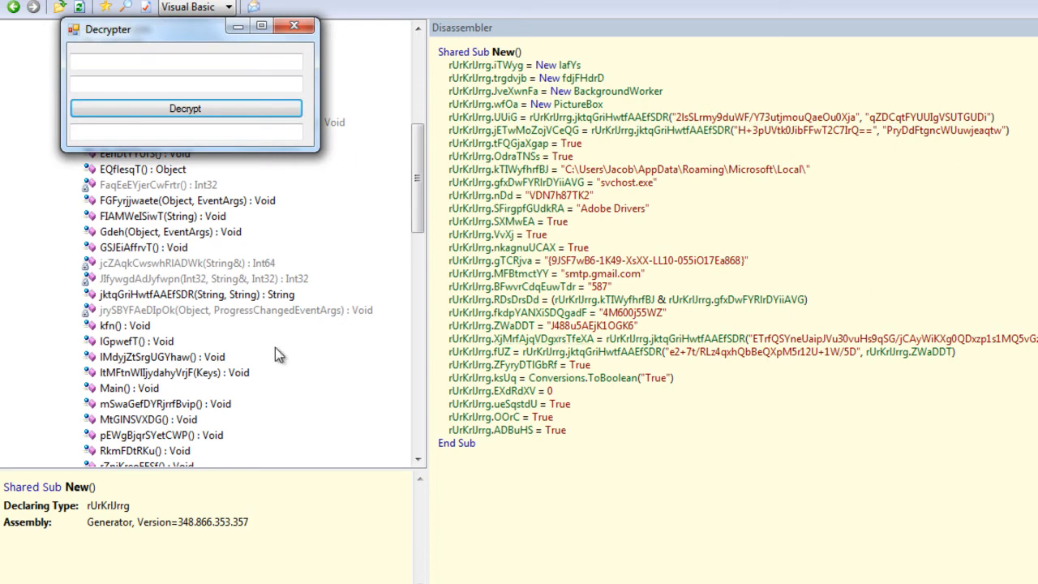
{"action": "mouse_move", "coordinate": [554, 113]}
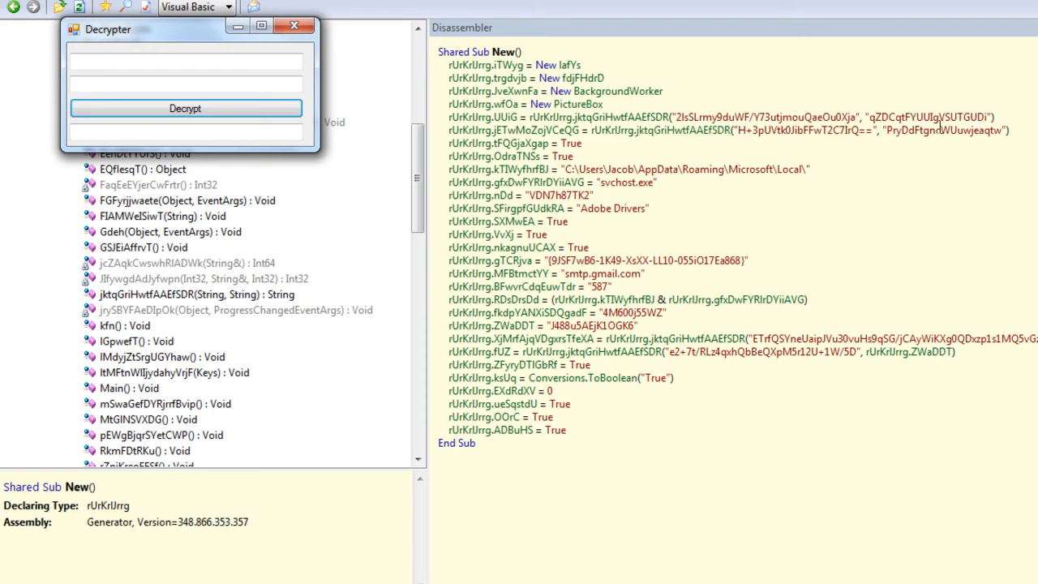
{"action": "mouse_move", "coordinate": [696, 144]}
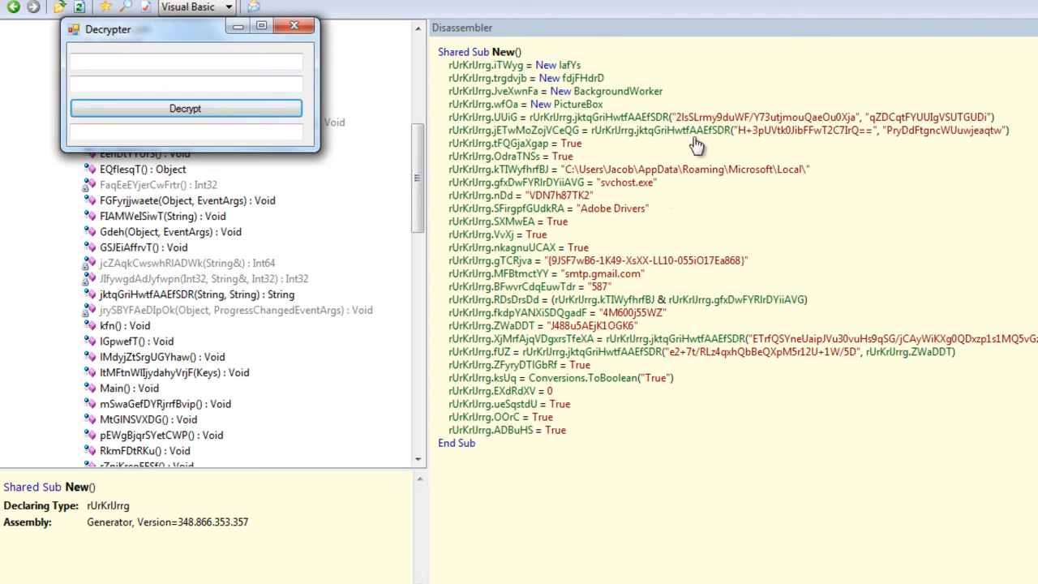
{"action": "mouse_move", "coordinate": [919, 131]}
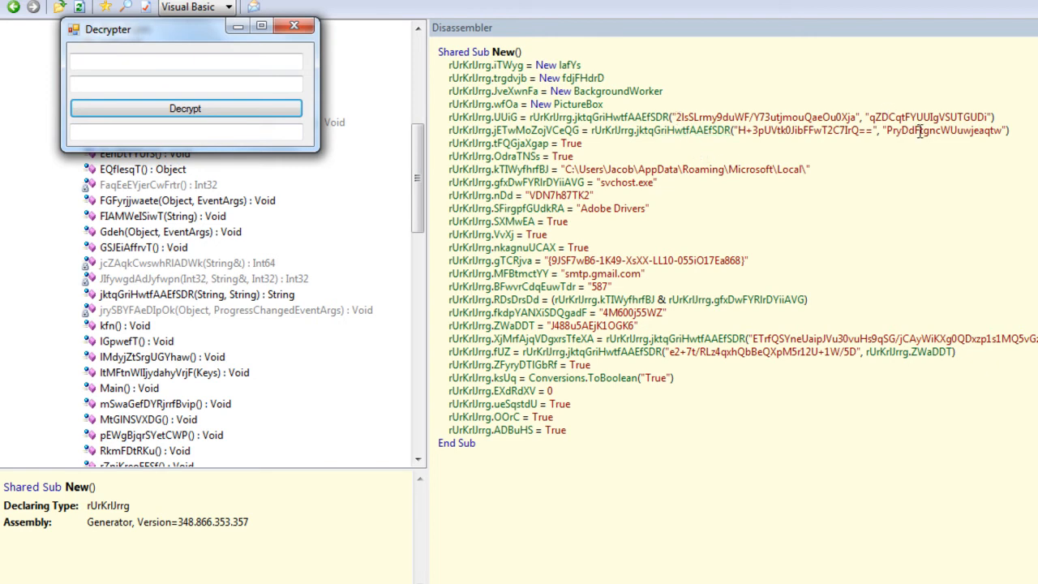
Copy the first encrypted string and its key into the Decrypter and decrypt them.
{"action": "left_click", "coordinate": [293, 25]}
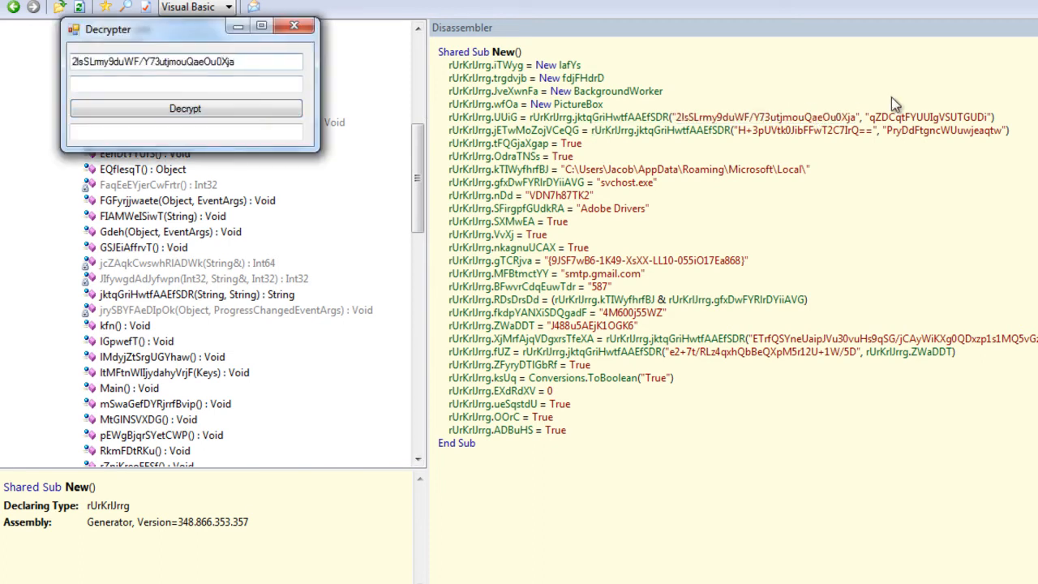
{"action": "left_click", "coordinate": [294, 25]}
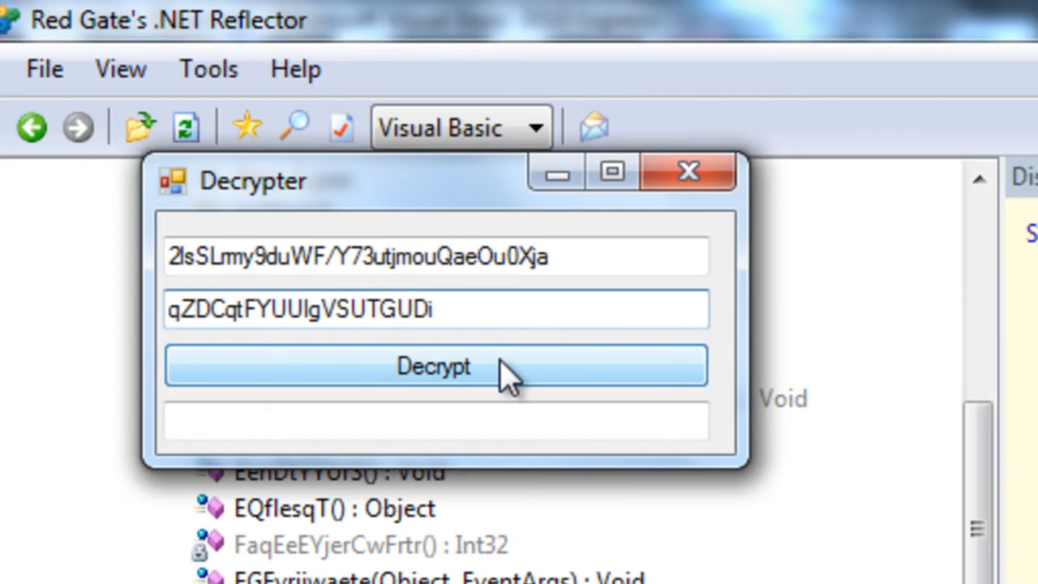
{"action": "left_click", "coordinate": [433, 365]}
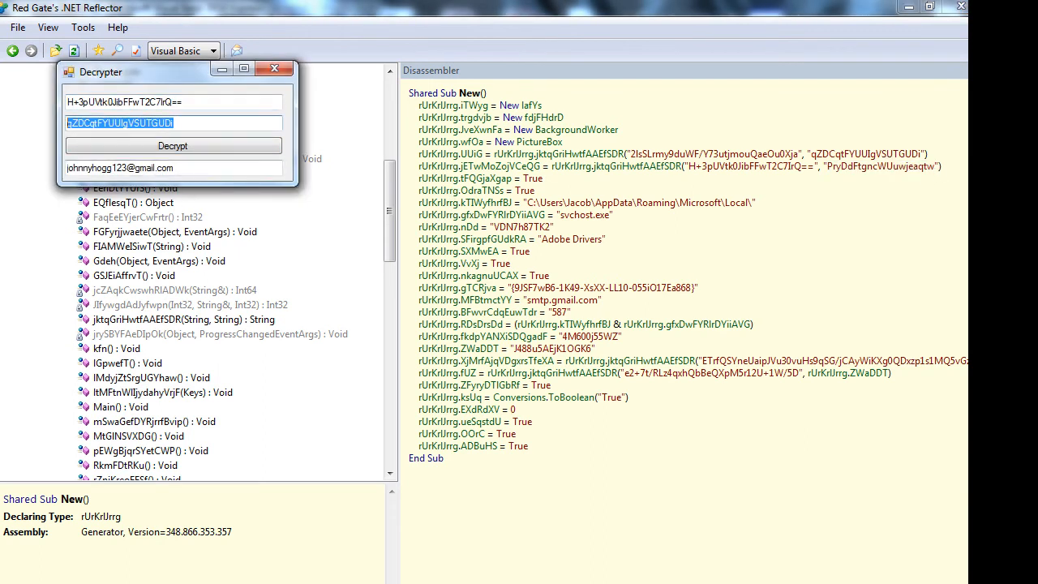
Enter the second string's key into the Decrypter's key box.
{"action": "left_click", "coordinate": [172, 145]}
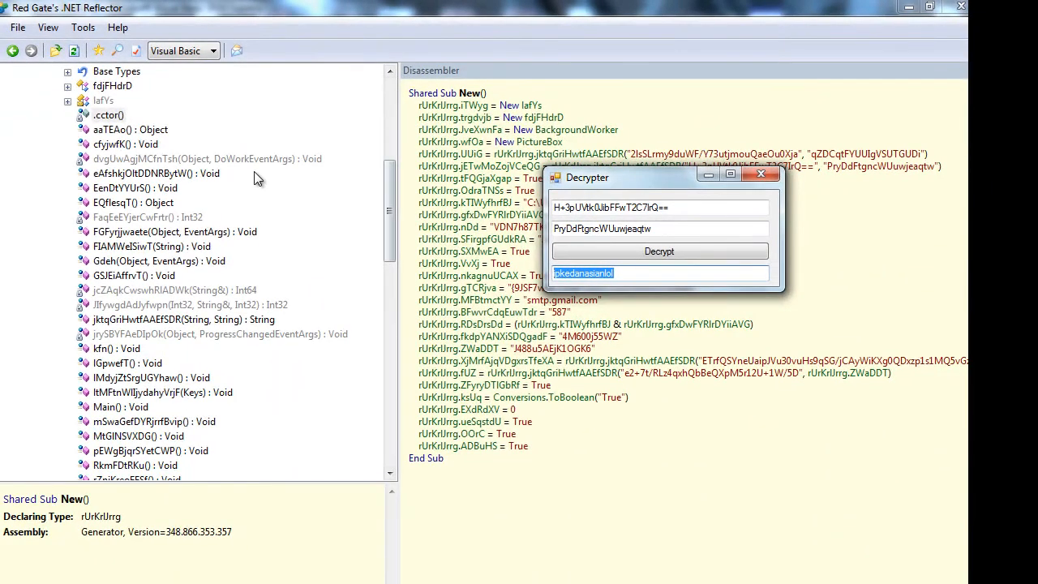
{"action": "mouse_move", "coordinate": [235, 176]}
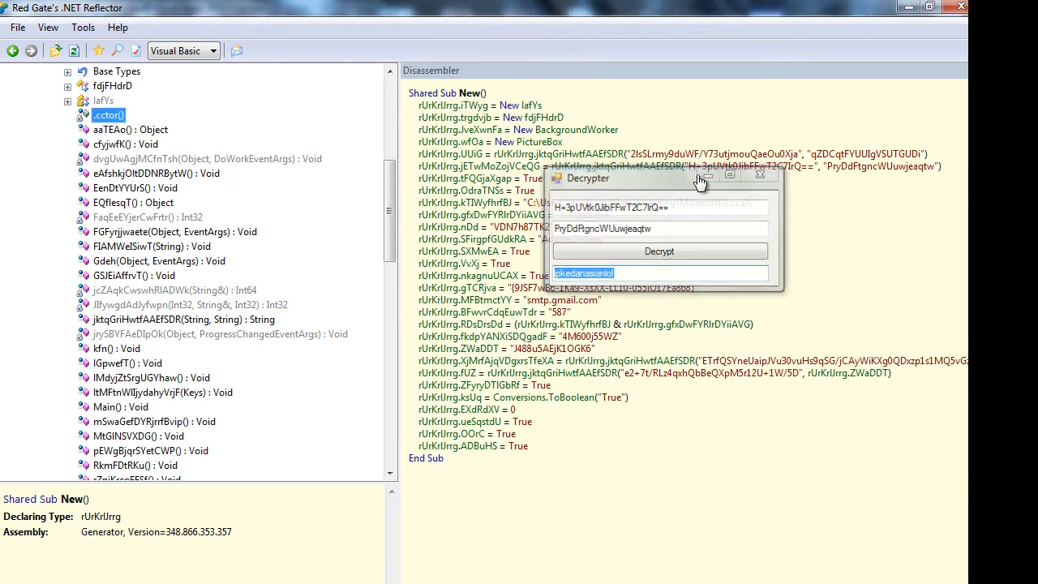
Close the Decrypter window with its X button.
{"action": "left_click", "coordinate": [759, 175]}
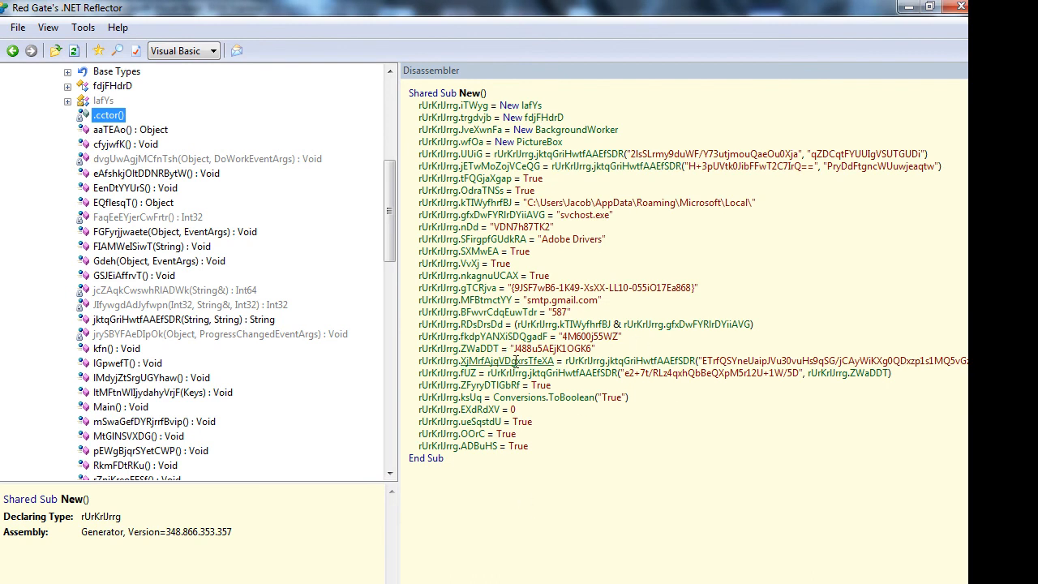
{"action": "mouse_move", "coordinate": [679, 317]}
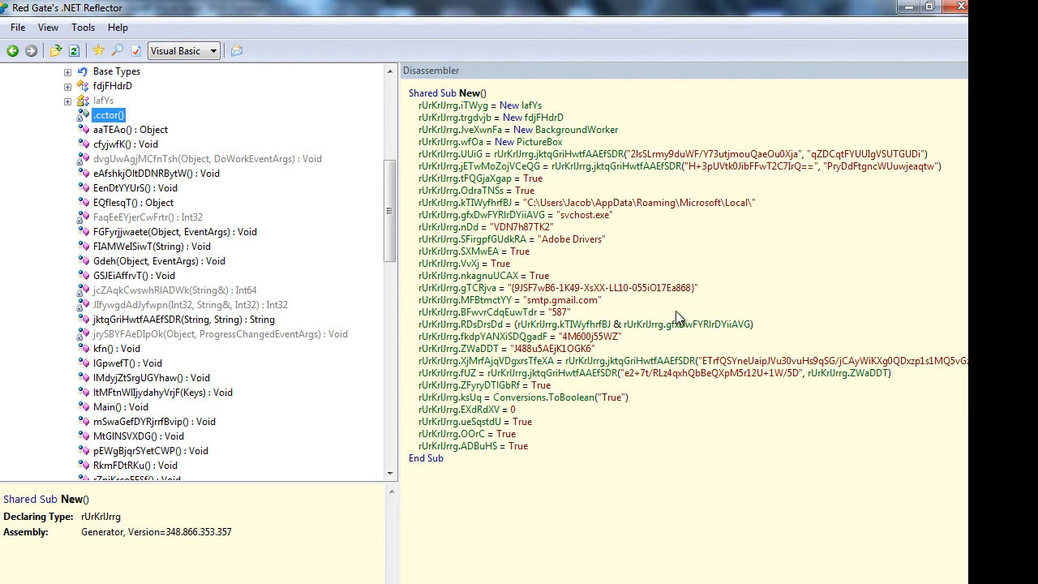
{"action": "mouse_move", "coordinate": [855, 169]}
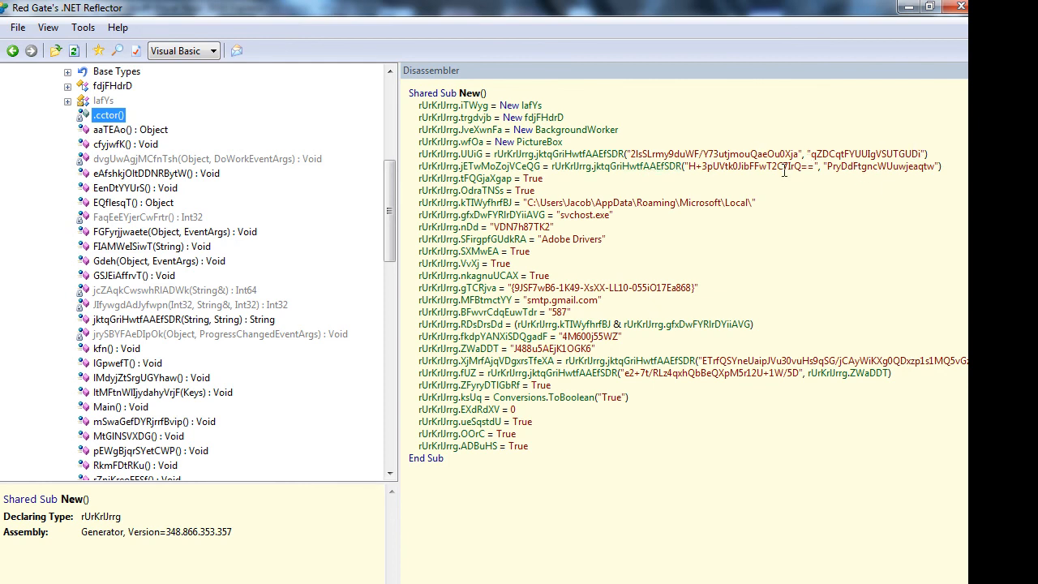
{"action": "mouse_move", "coordinate": [827, 180]}
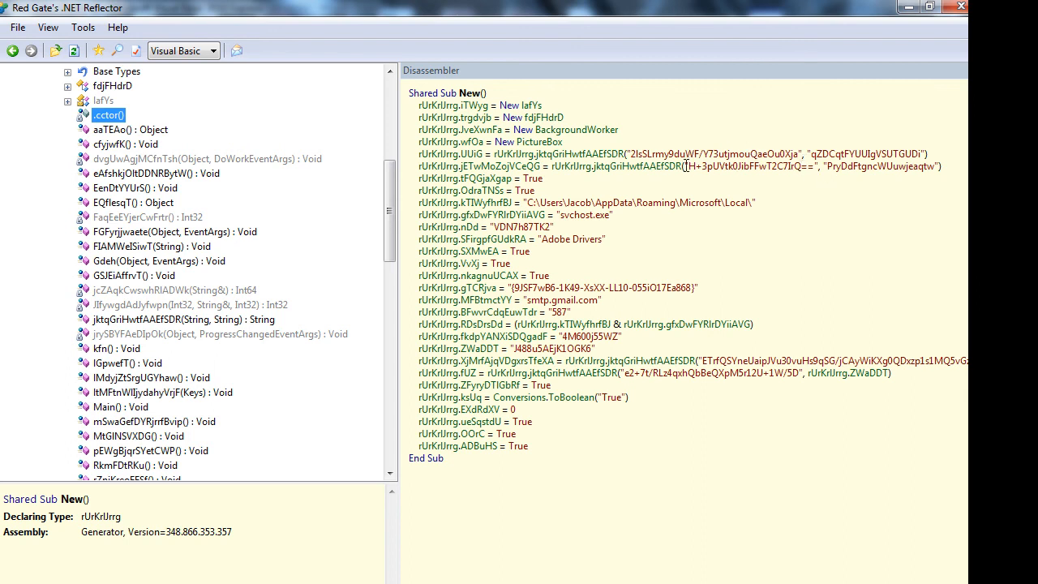
{"action": "mouse_move", "coordinate": [799, 166]}
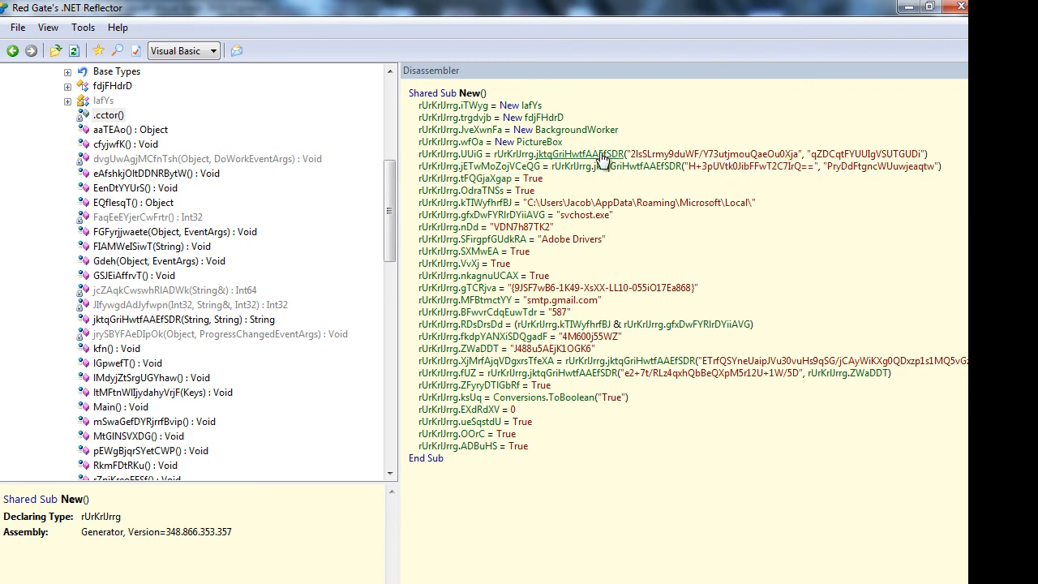
{"action": "left_click", "coordinate": [184, 319]}
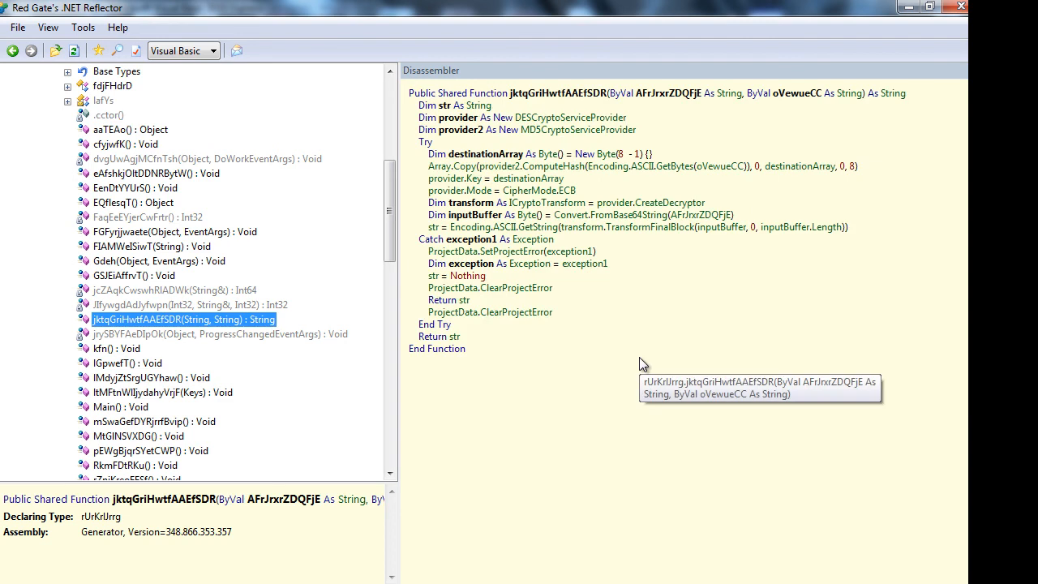
{"action": "mouse_move", "coordinate": [74, 63]}
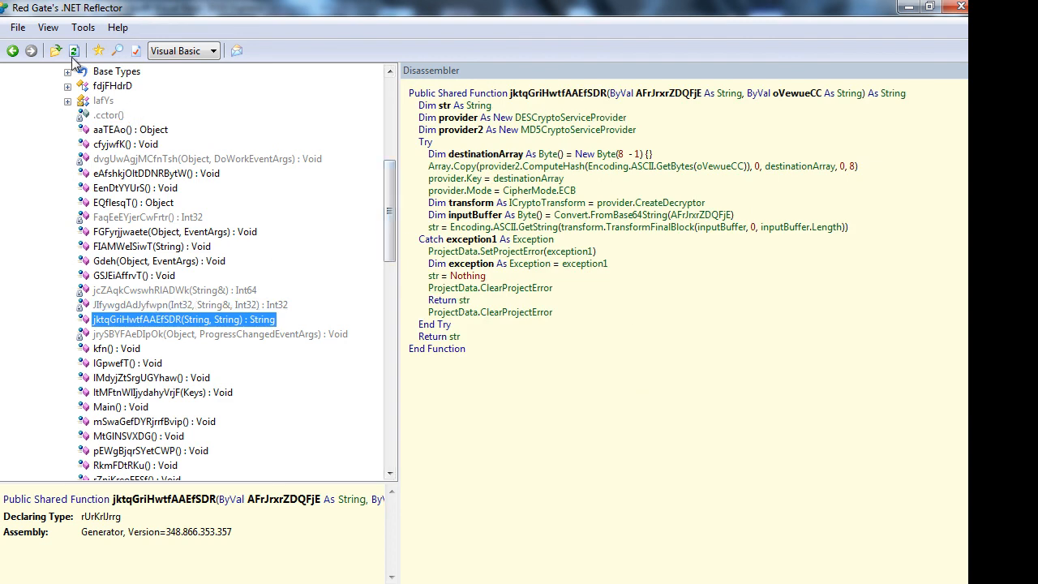
{"action": "left_click", "coordinate": [109, 115]}
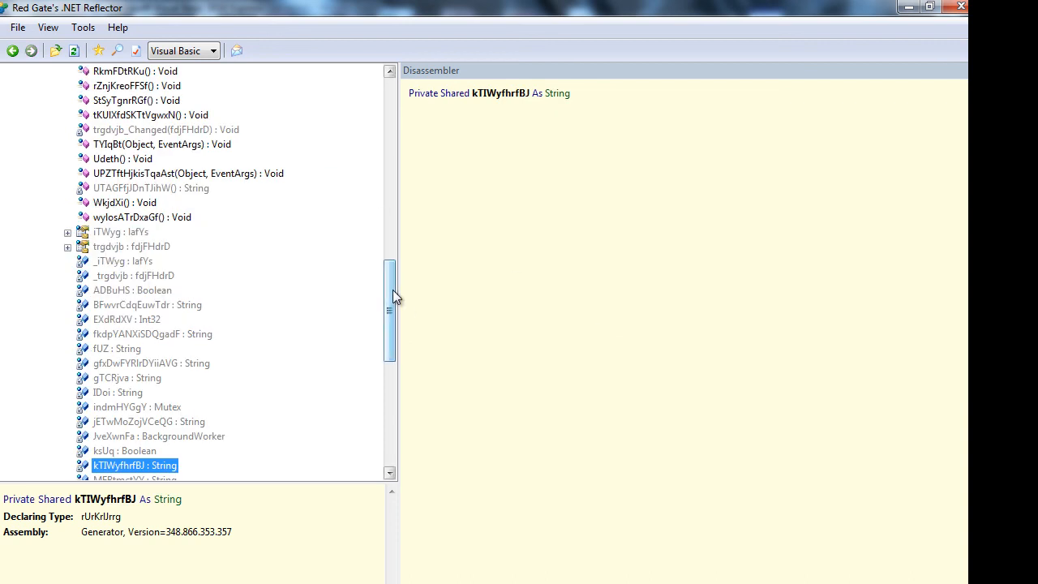
{"action": "scroll", "scroll_direction": "up", "scroll_amount": 3}
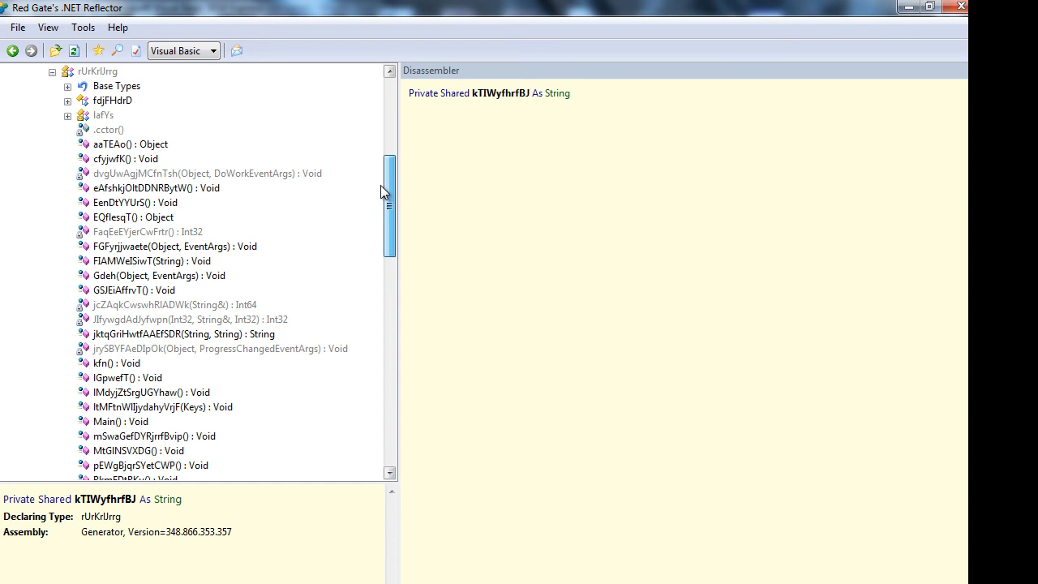
{"action": "left_click", "coordinate": [108, 130]}
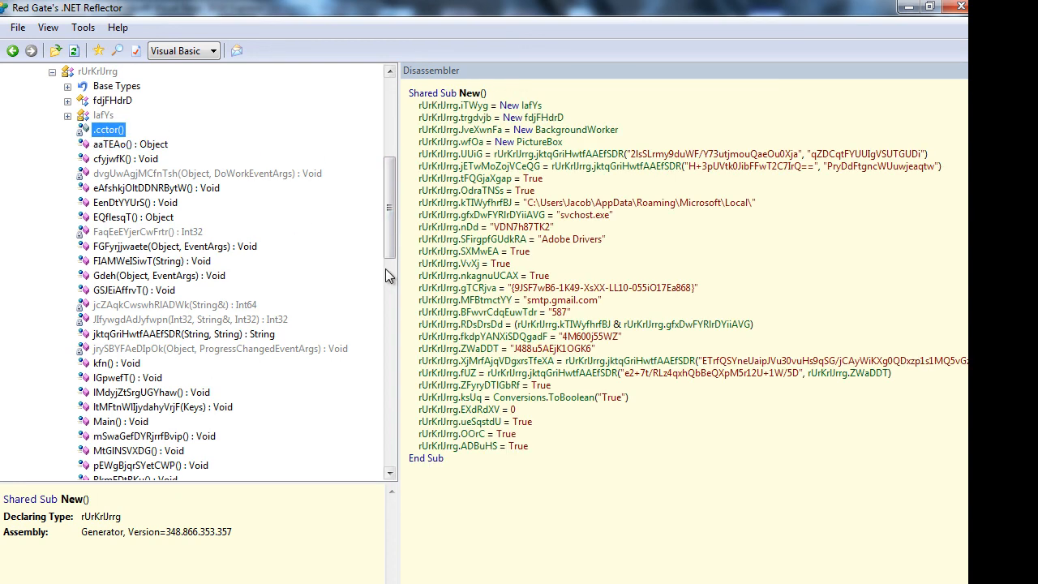